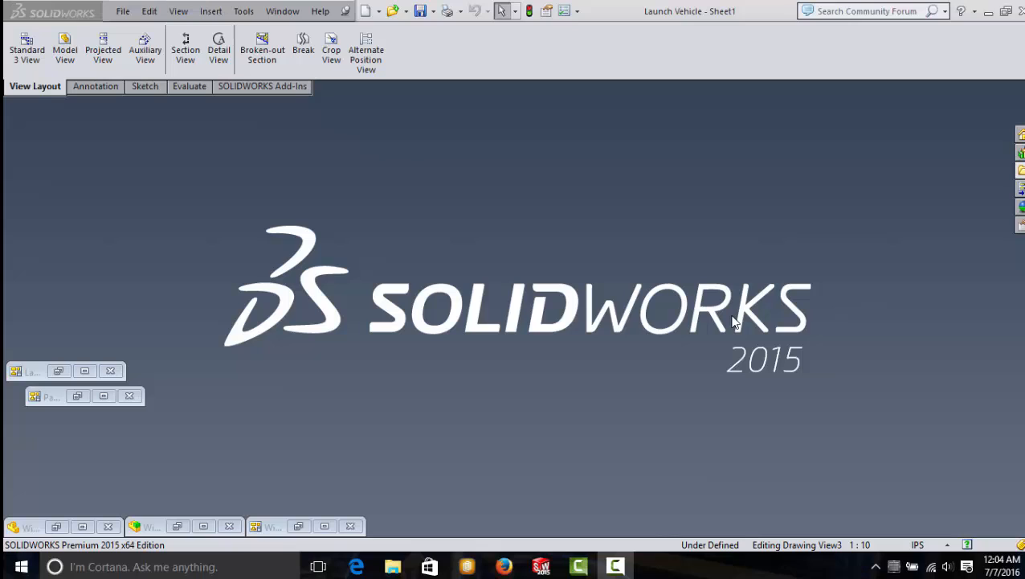
mouse_move(193, 209)
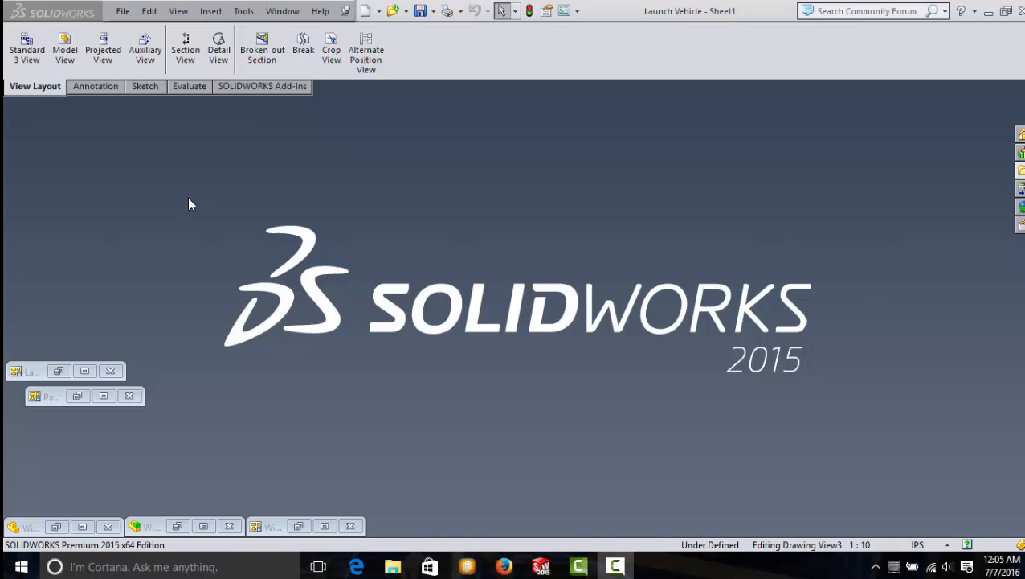
mouse_move(199, 201)
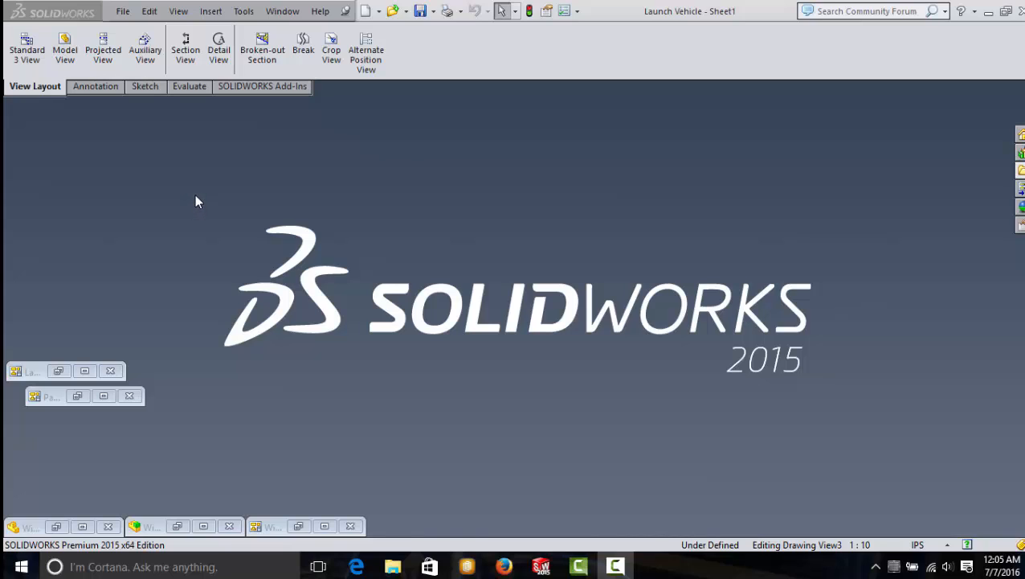
mouse_move(185, 200)
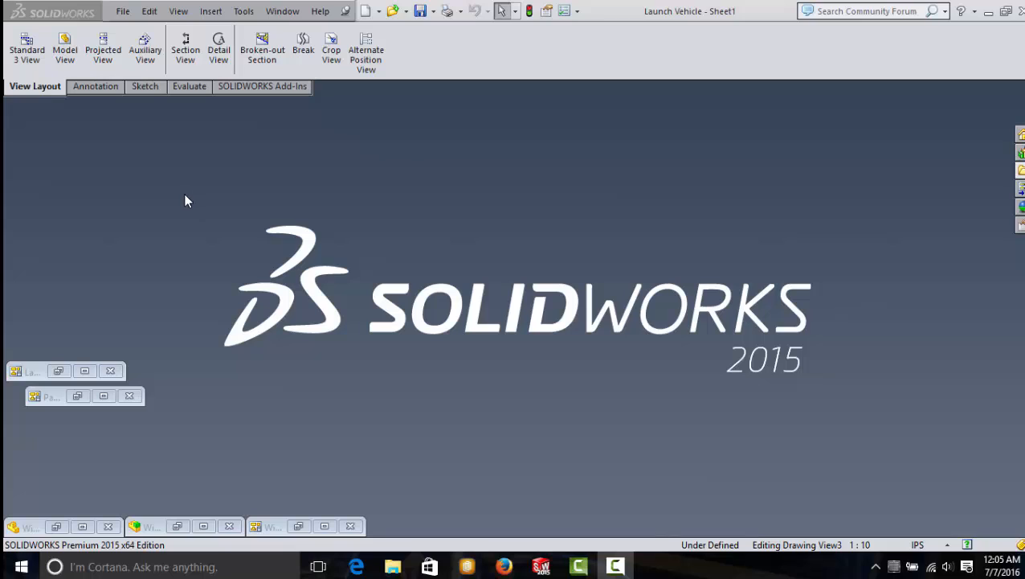
mouse_move(193, 206)
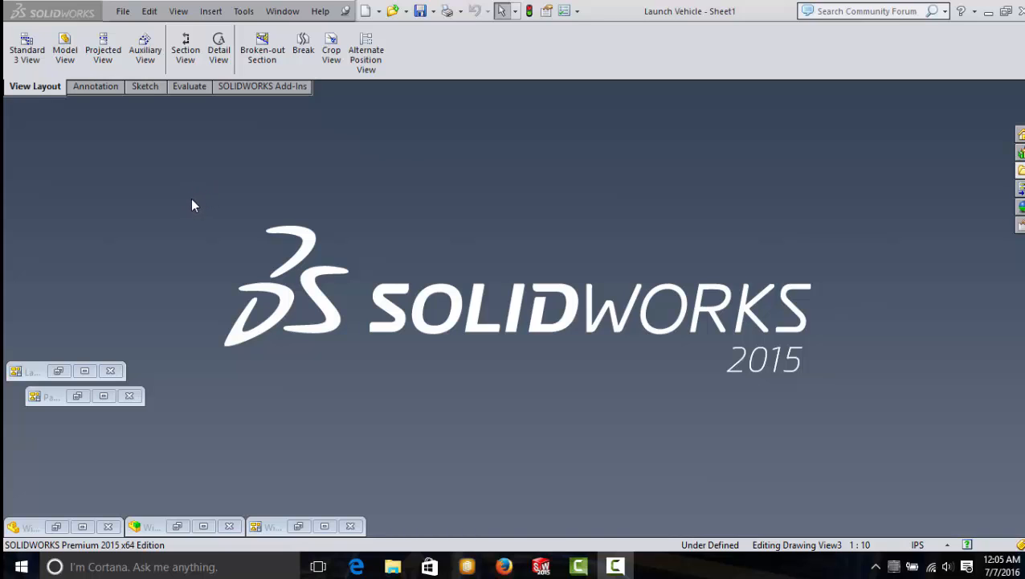
mouse_move(193, 199)
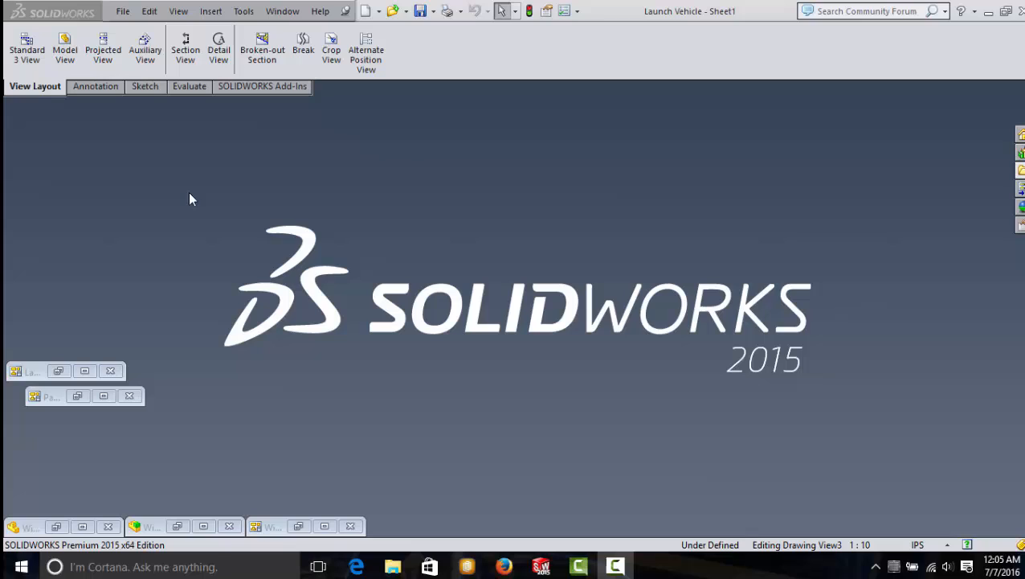
mouse_move(201, 203)
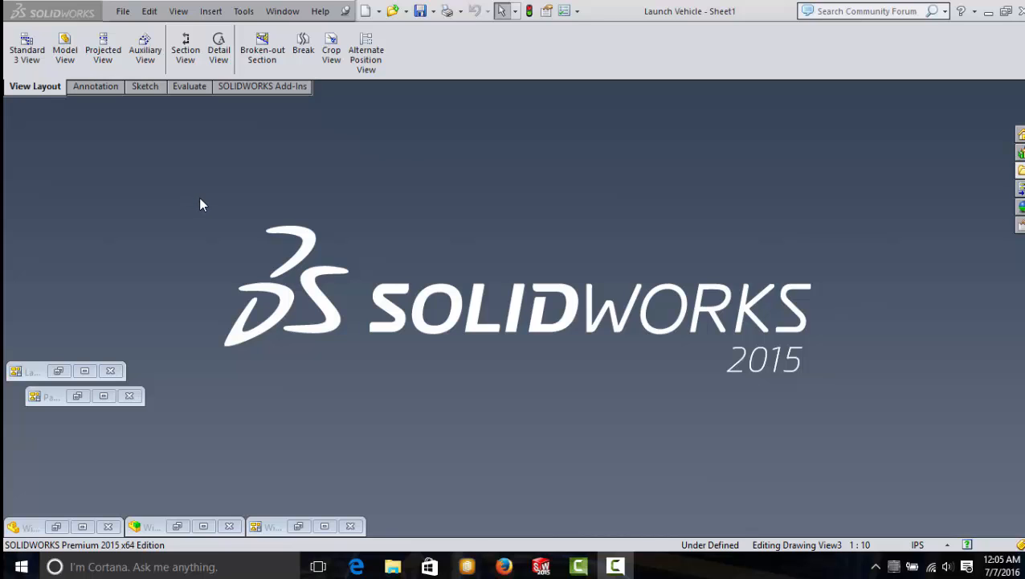
mouse_move(217, 264)
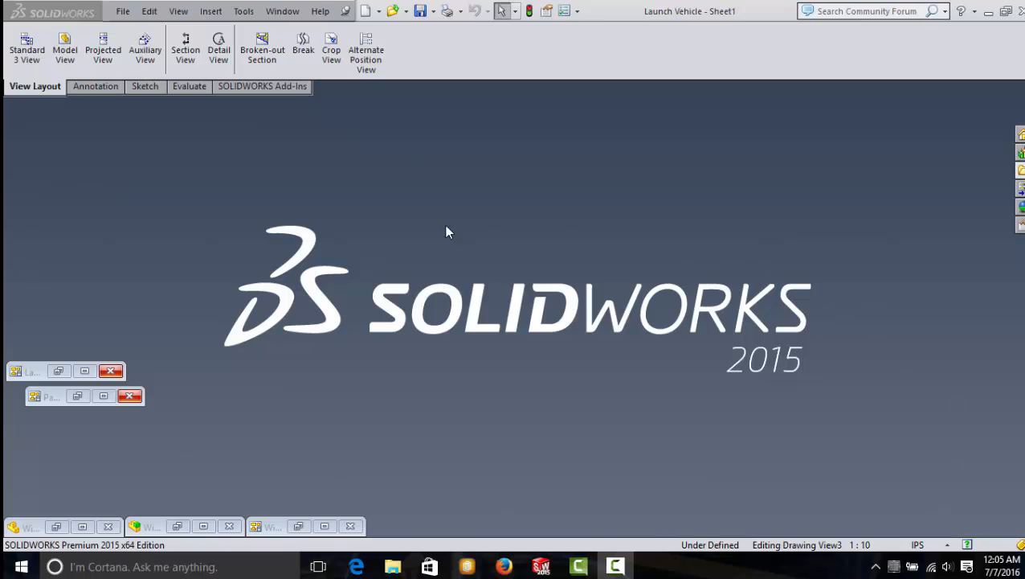
mouse_move(371, 429)
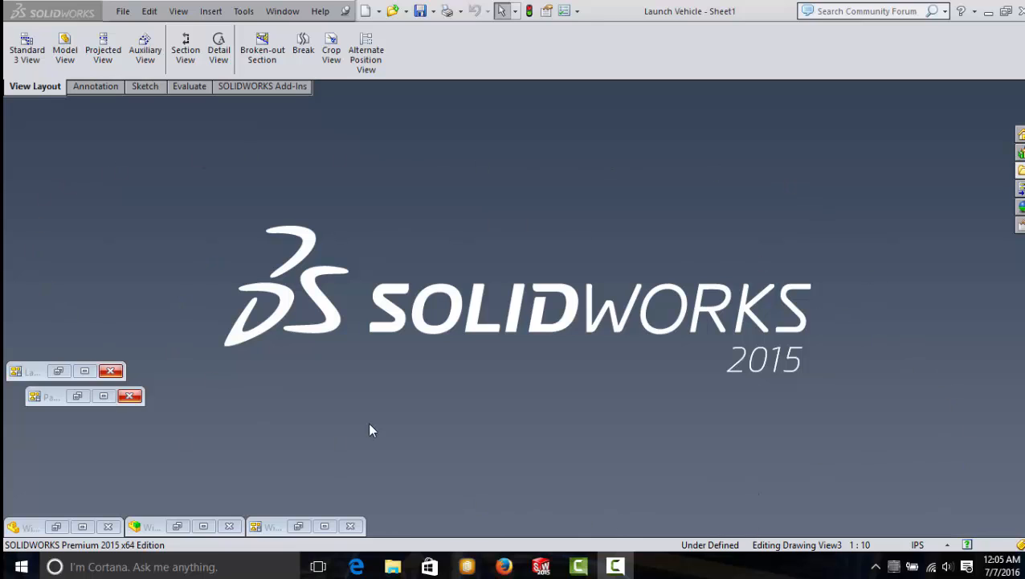
mouse_move(643, 270)
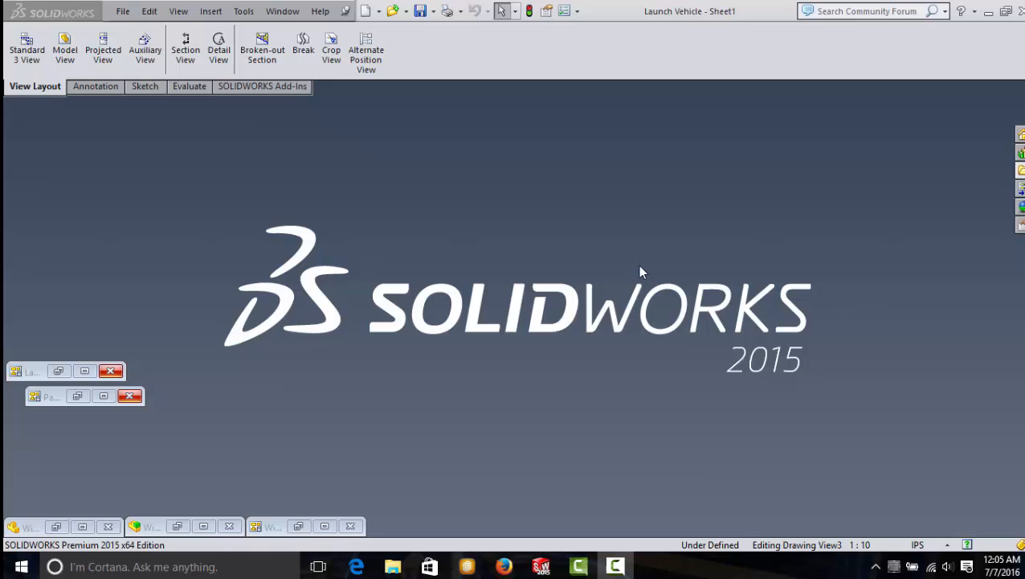
mouse_move(516, 379)
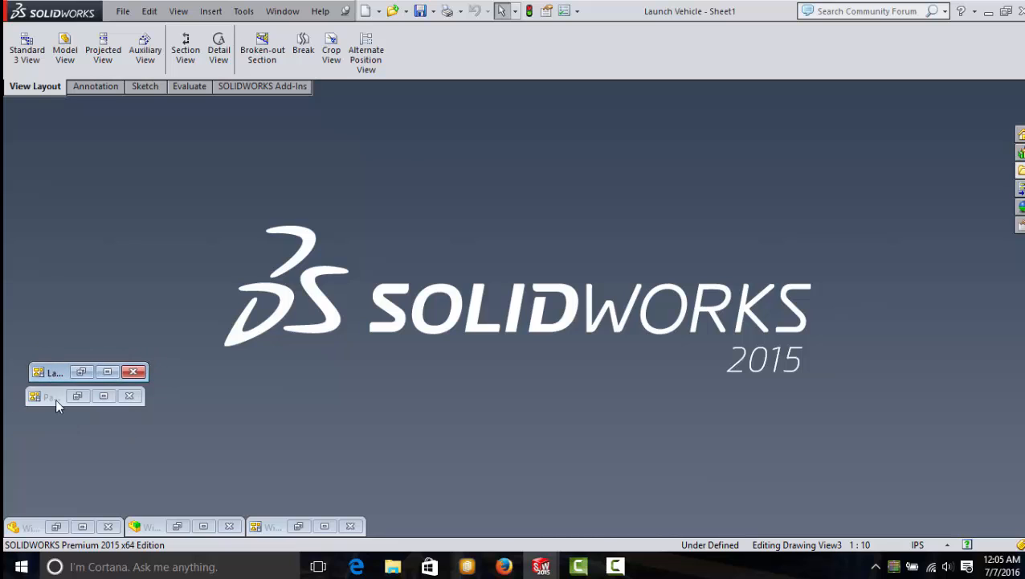
Make the minimized Pad drawing the active document.
left_click(52, 395)
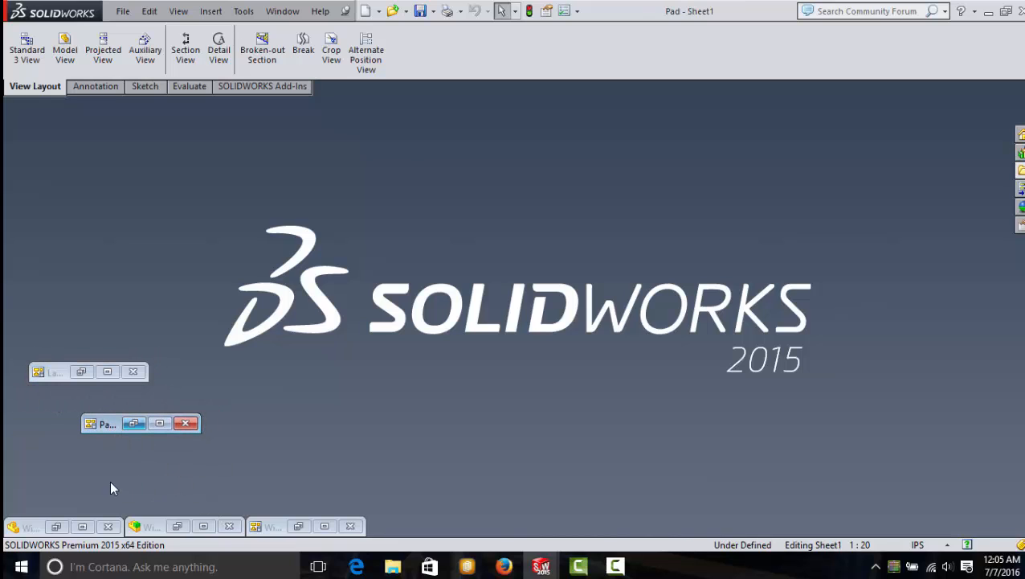
mouse_move(293, 291)
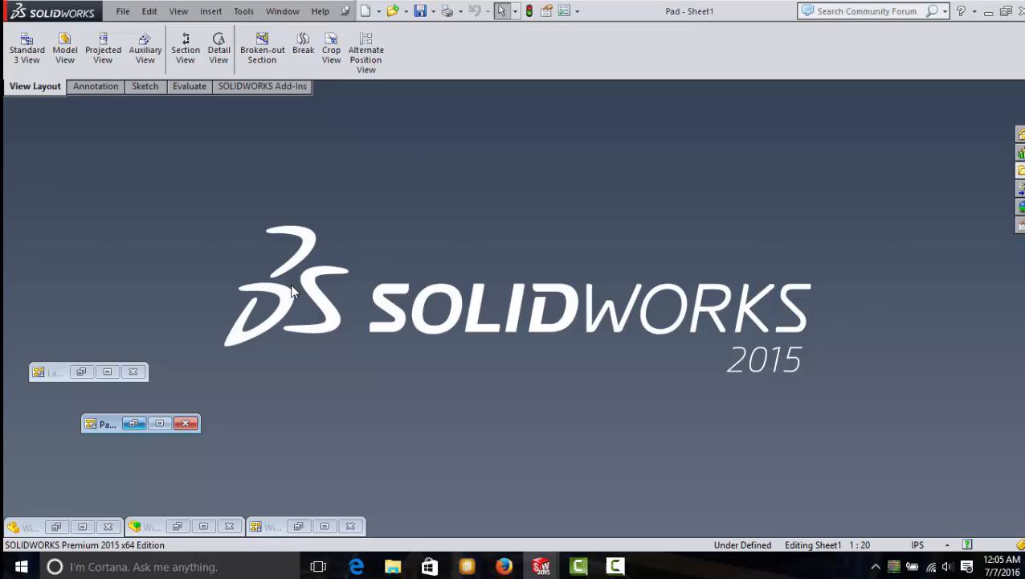
mouse_move(193, 190)
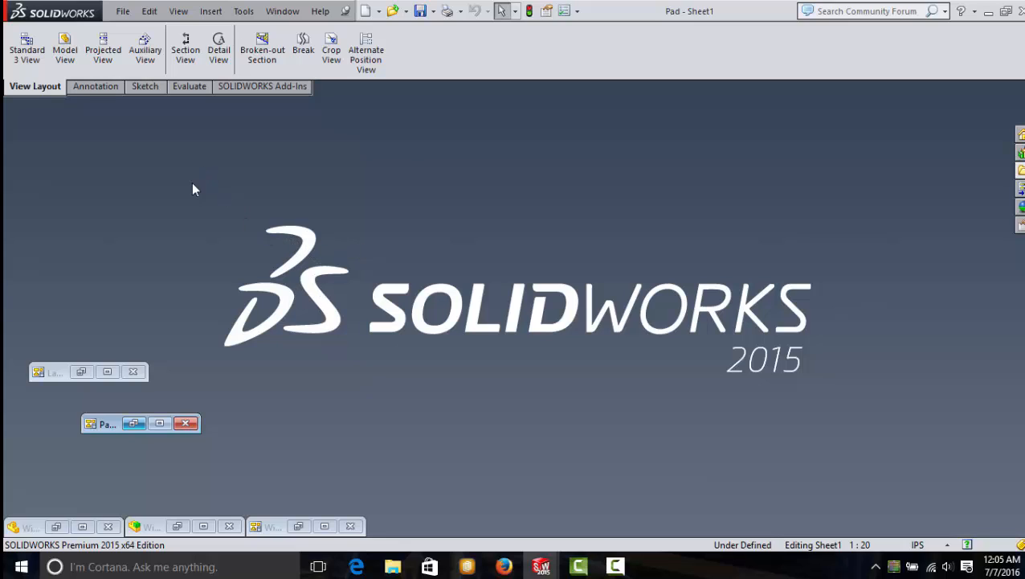
mouse_move(312, 392)
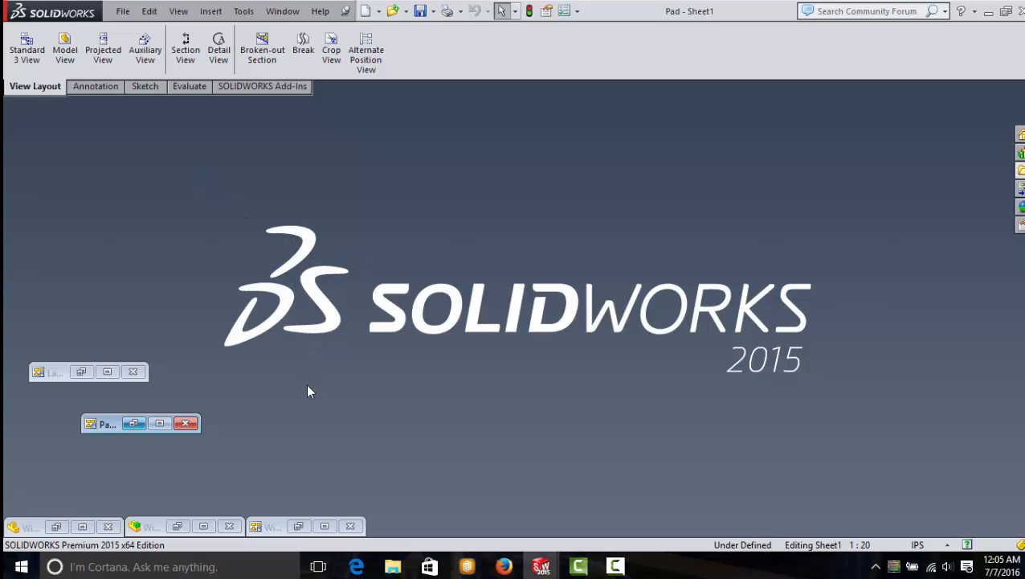
mouse_move(112, 514)
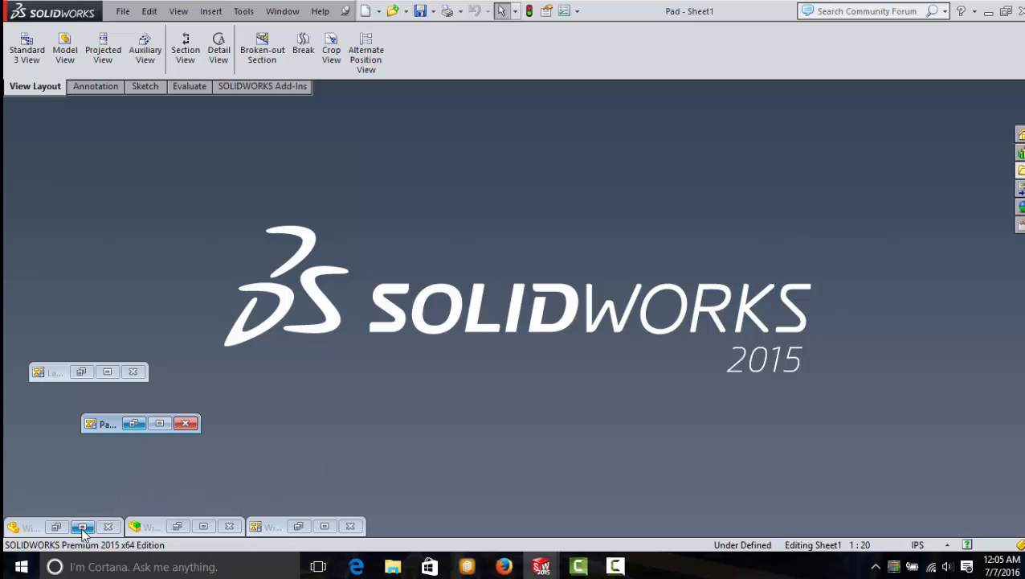
Restore the Windmill generator assembly window and reposition it in the document area.
left_click(105, 424)
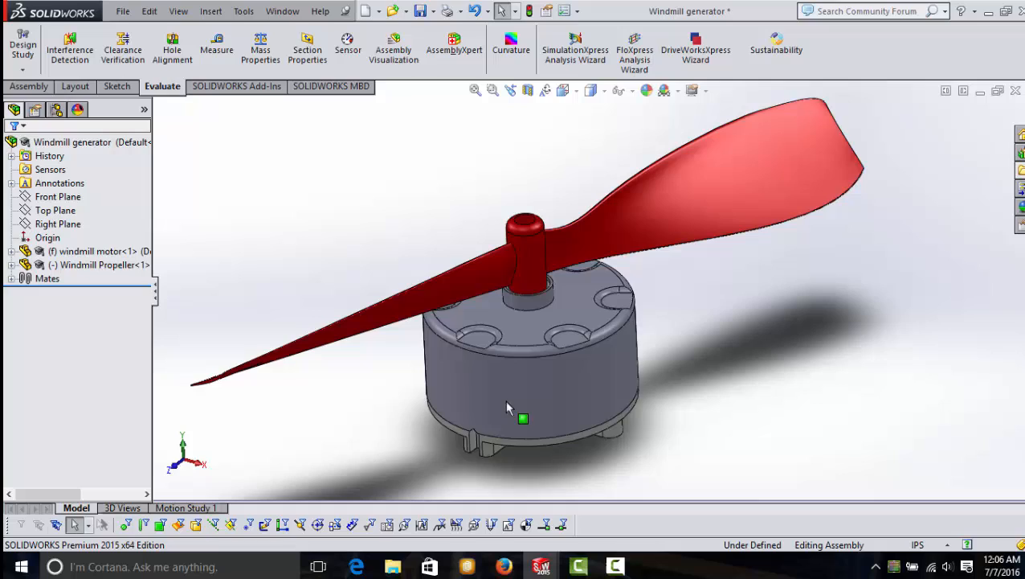
left_click_drag(506, 405, 610, 148)
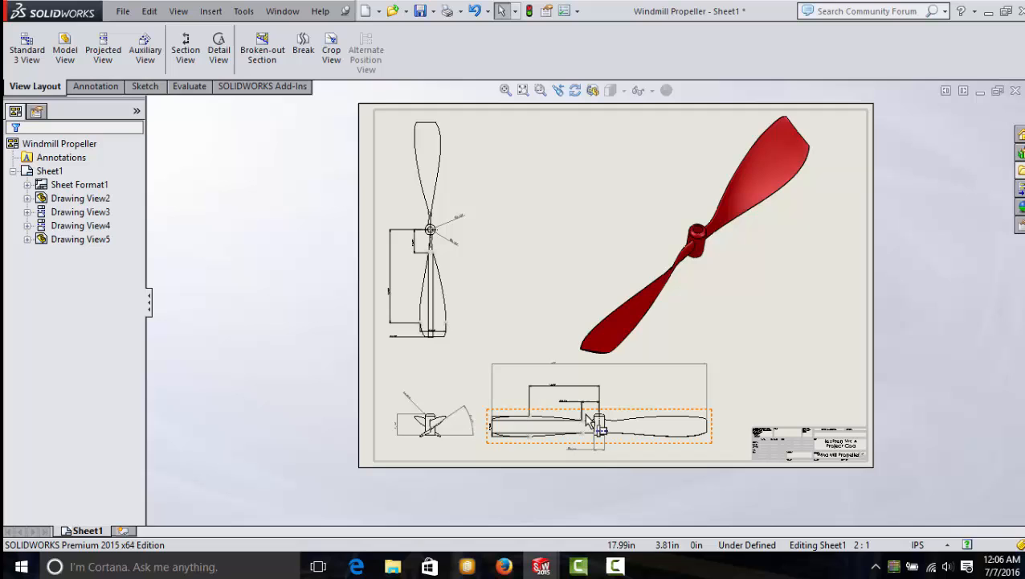
Inspect the Windmill Propeller drawing views, then put it away to show the Pad drawing.
left_click(723, 201)
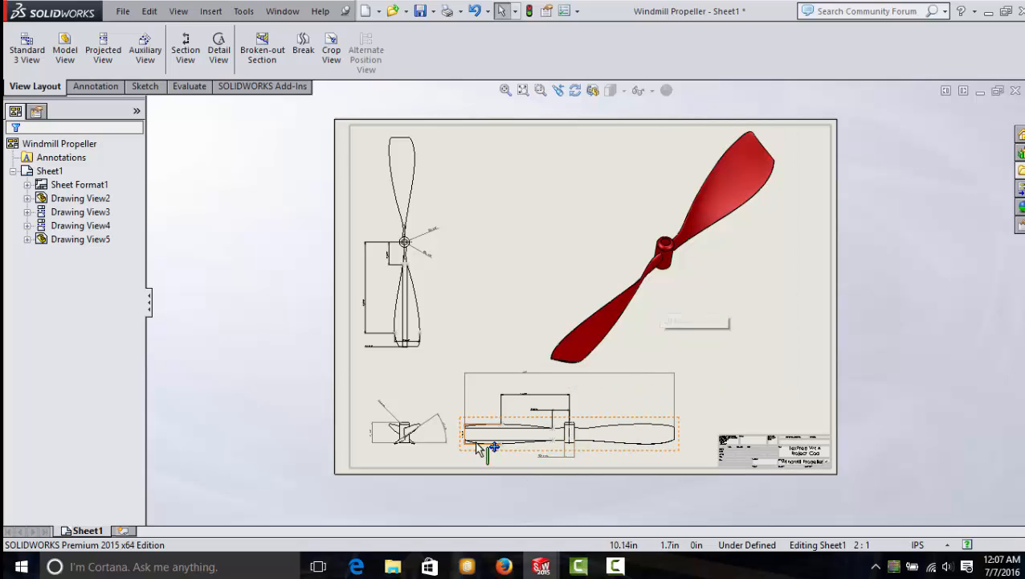
left_click_drag(488, 447, 527, 383)
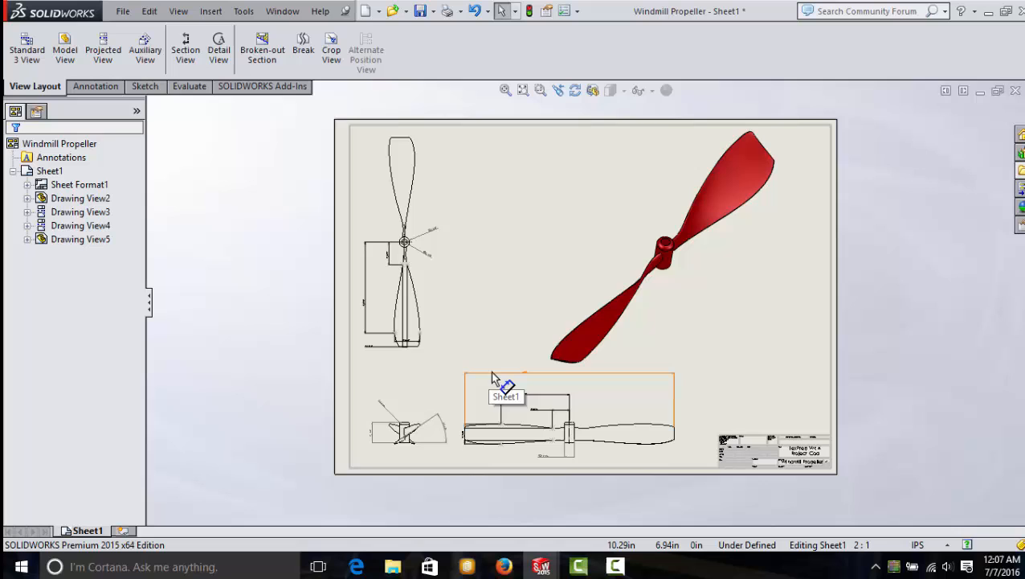
scroll("up", 3)
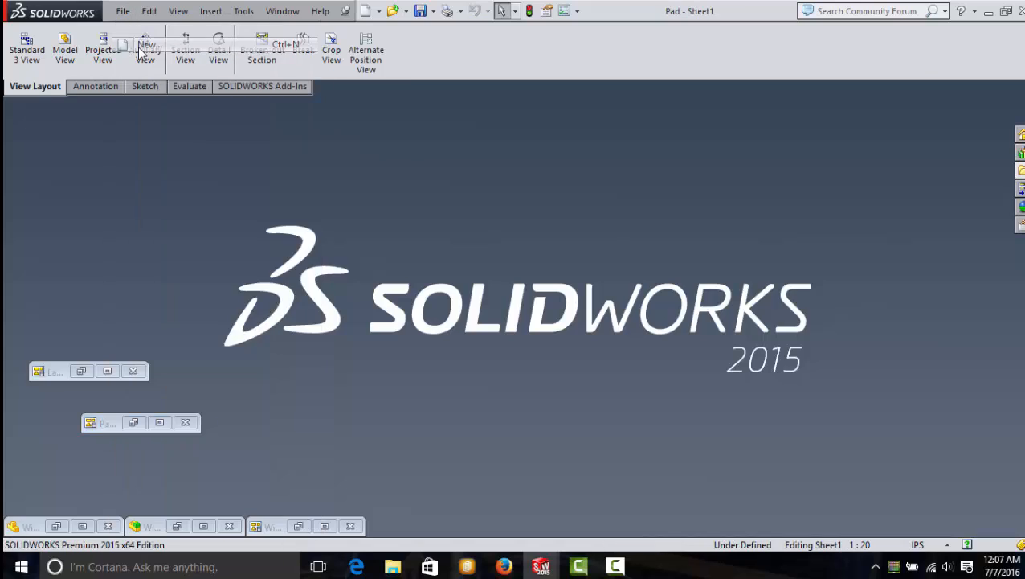
Create a new part document, Part6.
left_click(360, 10)
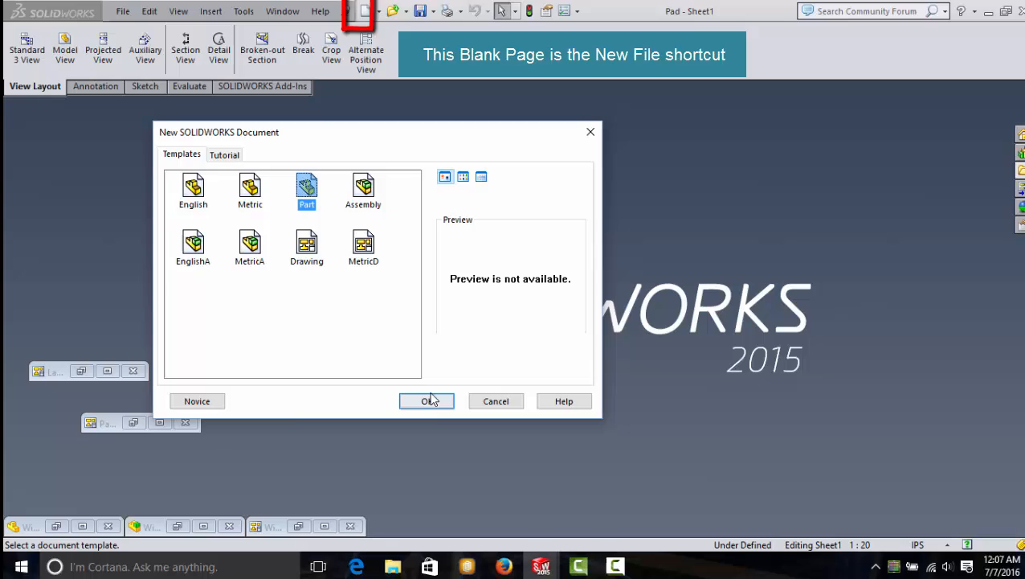
left_click(427, 402)
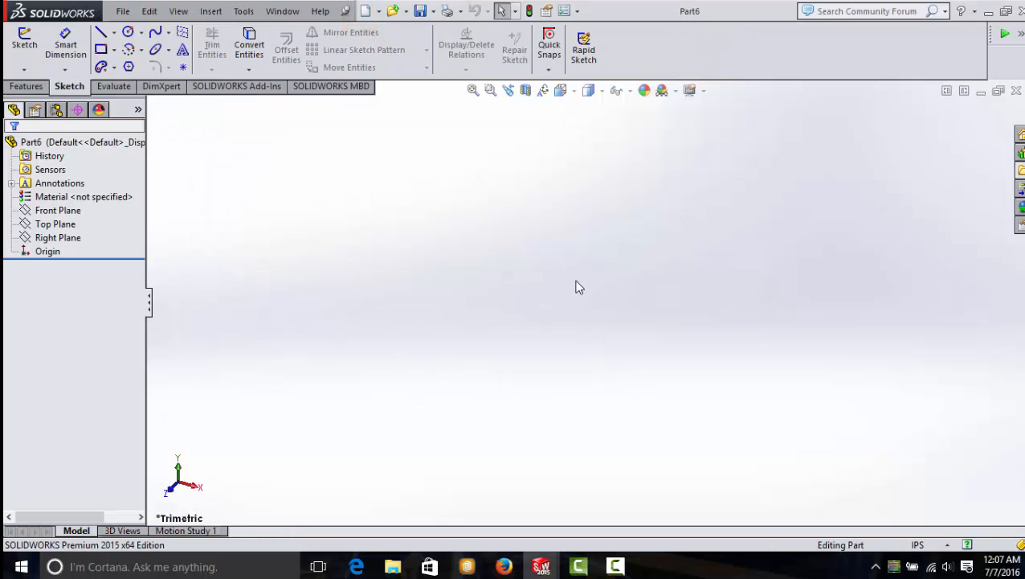
mouse_move(405, 216)
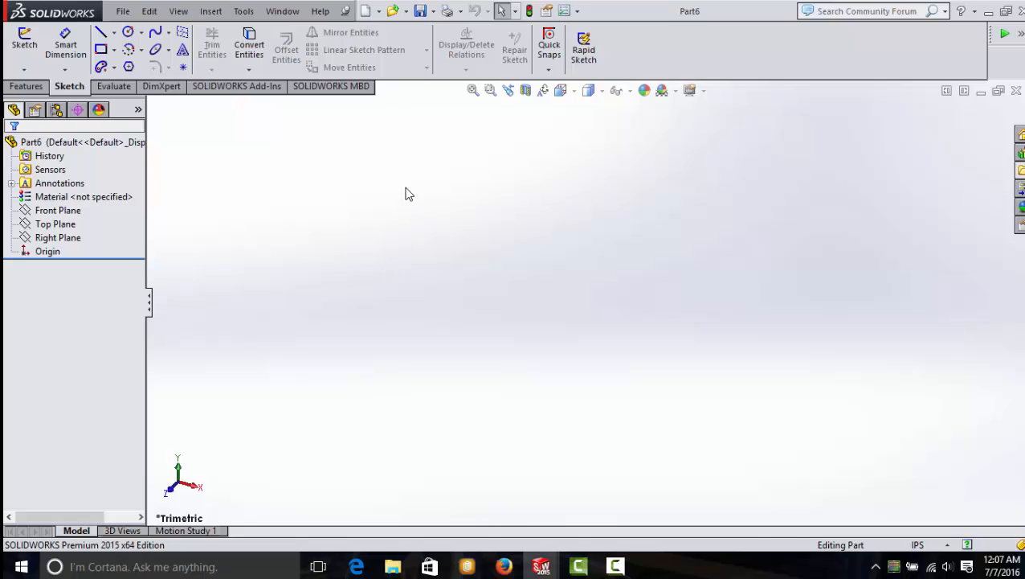
Browse the Evaluate, Sketch, MBD and DimXpert toolbars, then start a sketch awaiting a plane.
left_click(114, 86)
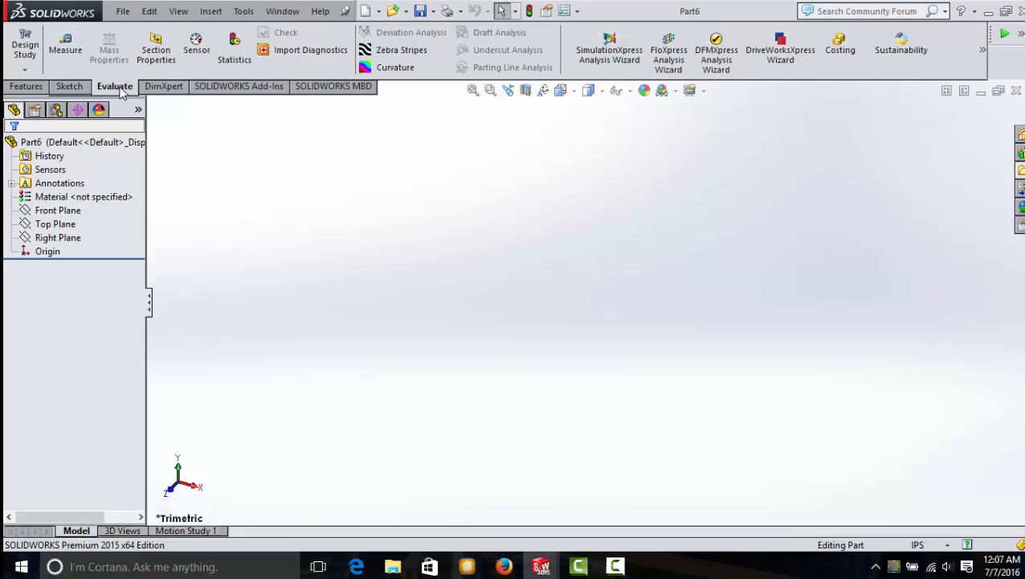
left_click(70, 86)
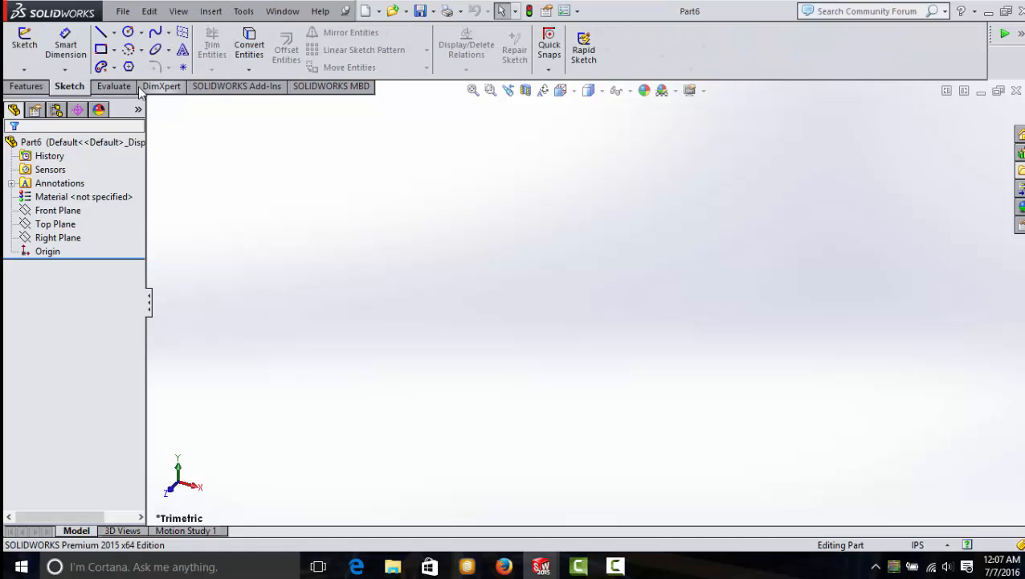
left_click(334, 87)
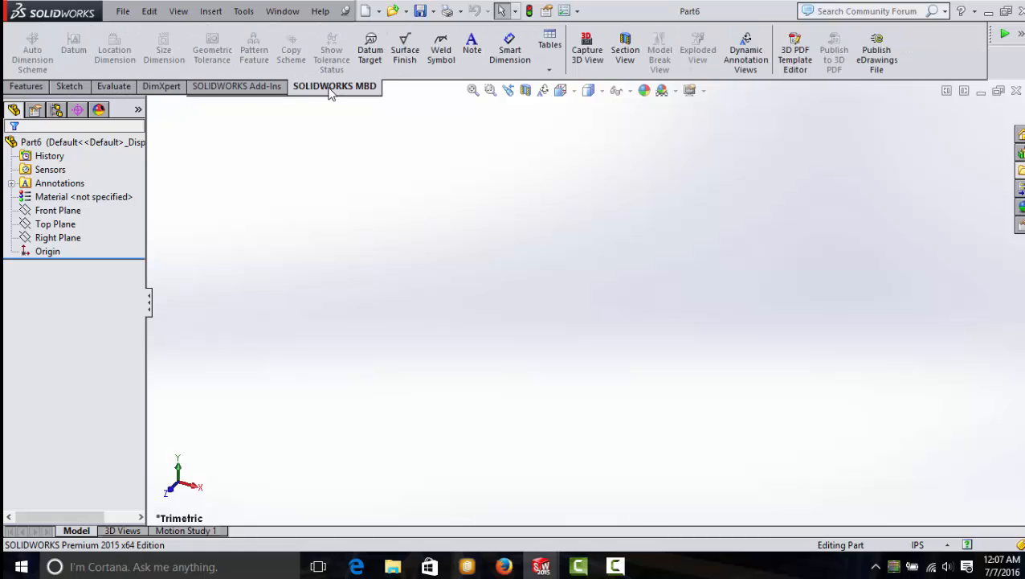
left_click(164, 87)
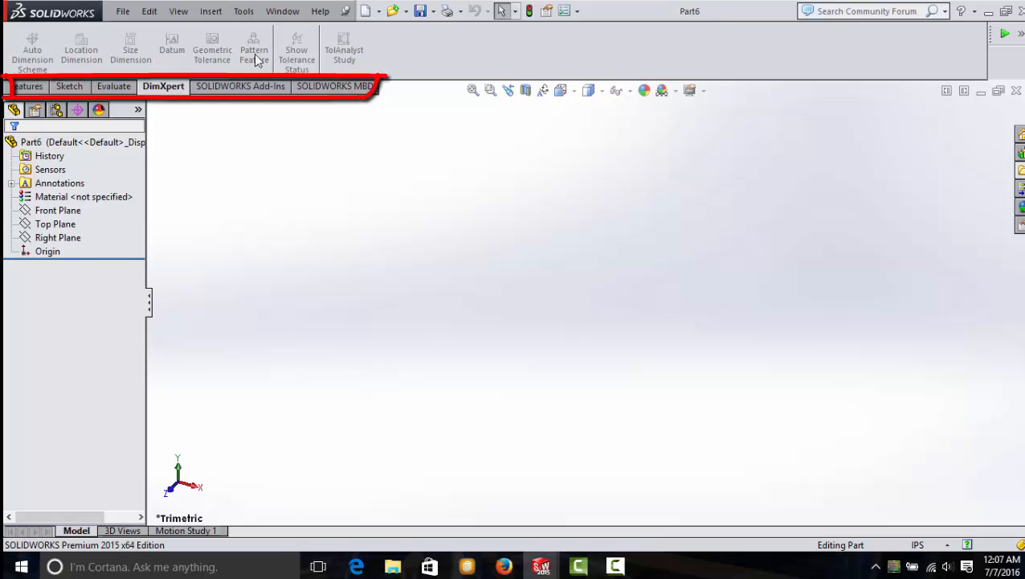
left_click(114, 86)
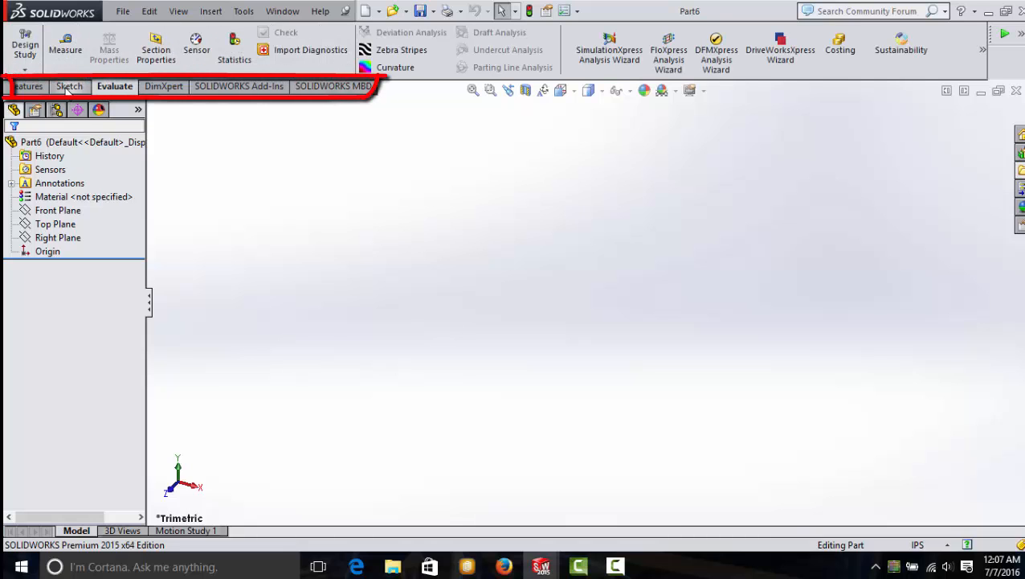
left_click(69, 87)
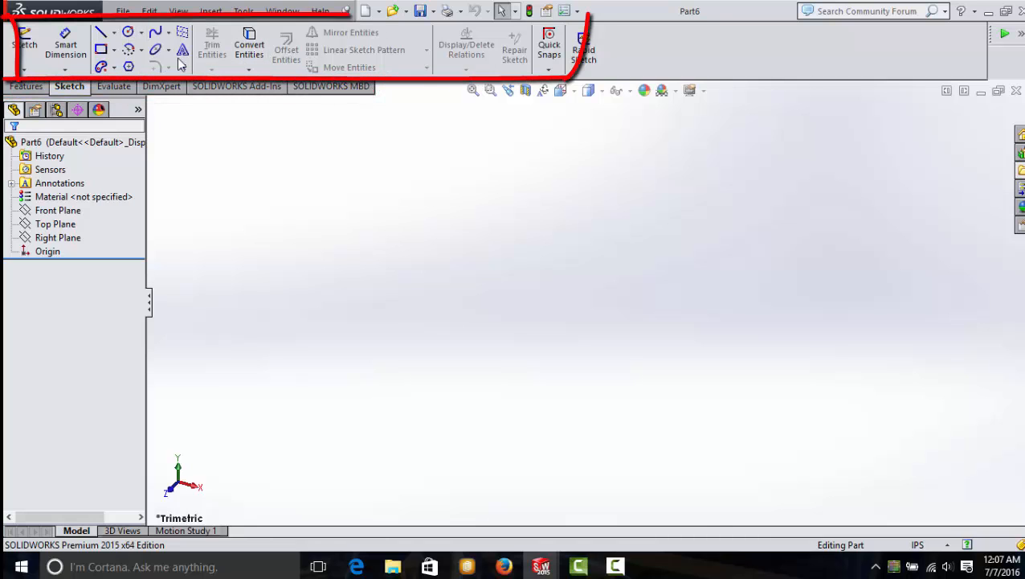
left_click(24, 45)
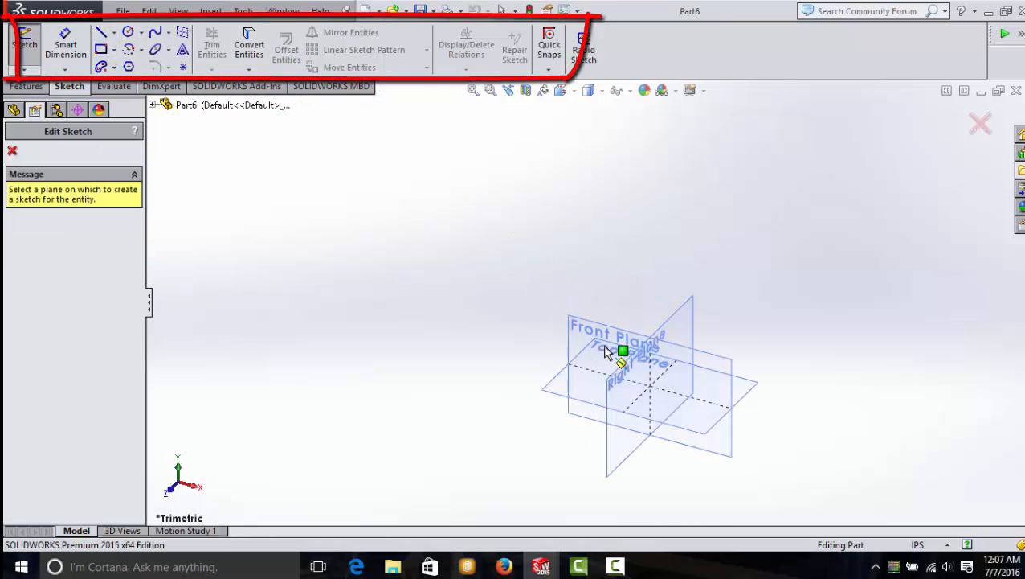
Highlight the extruded block's front face, then clear the selection.
left_click(624, 350)
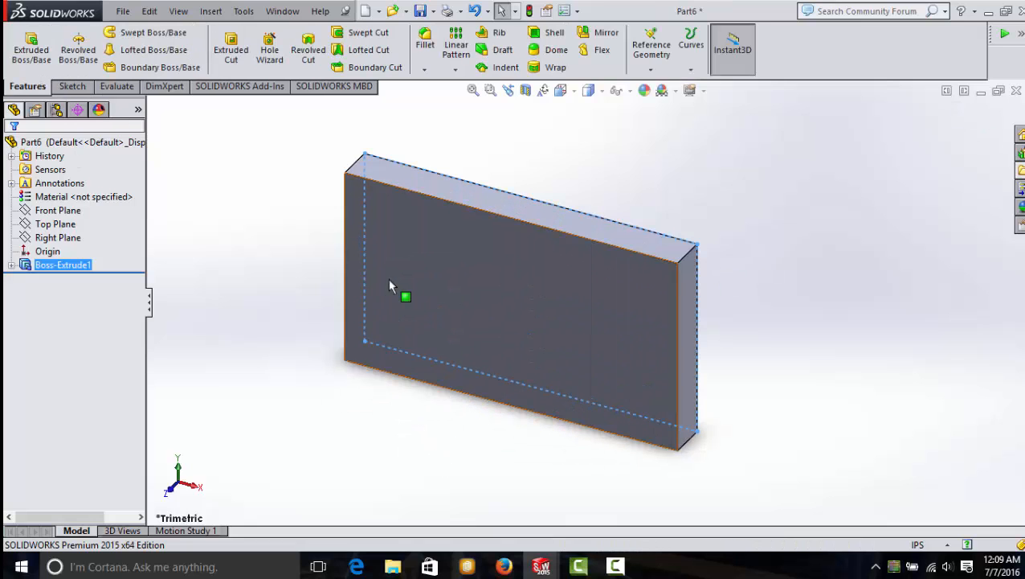
mouse_move(584, 328)
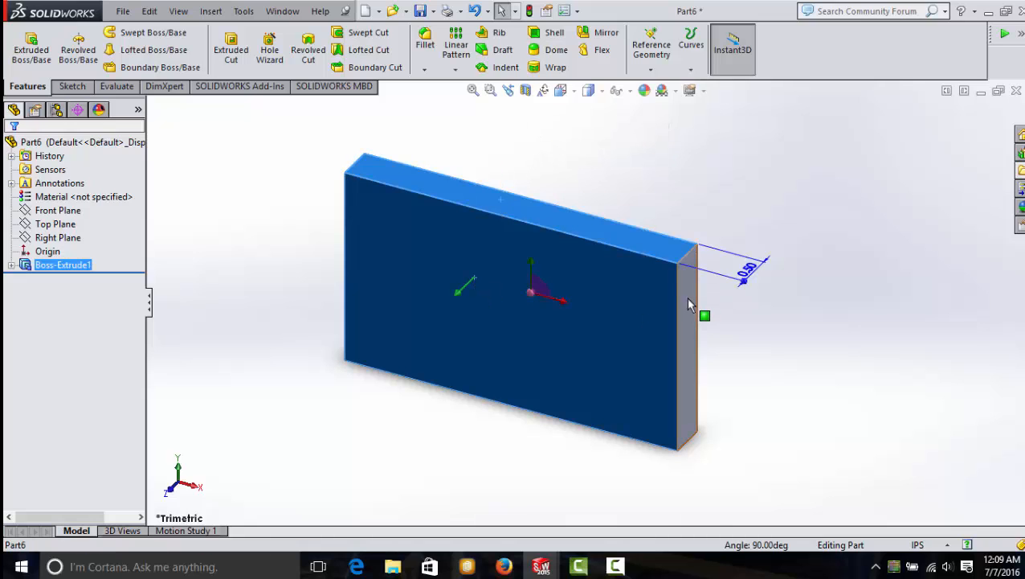
left_click(322, 327)
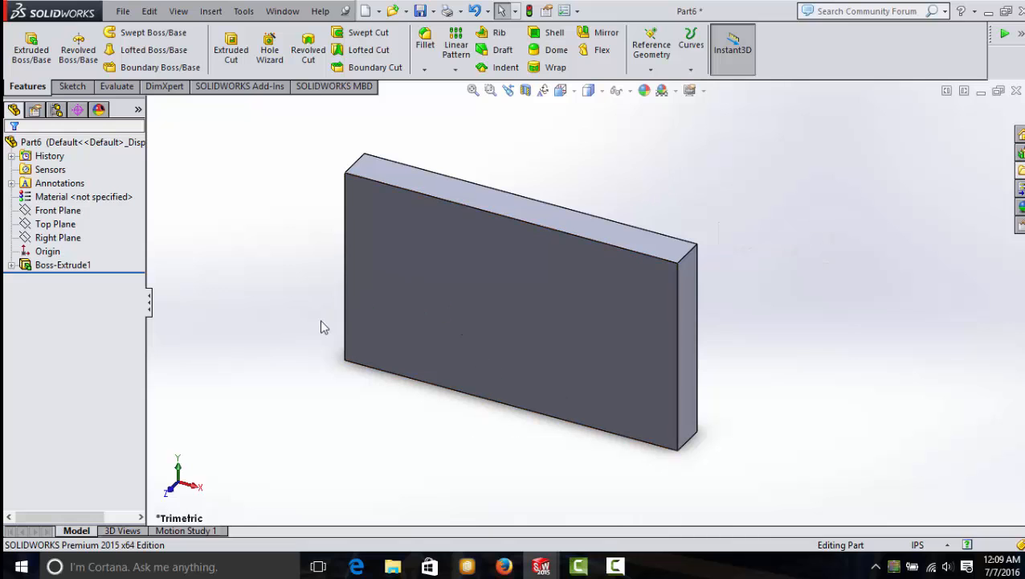
left_click_drag(514, 305, 288, 393)
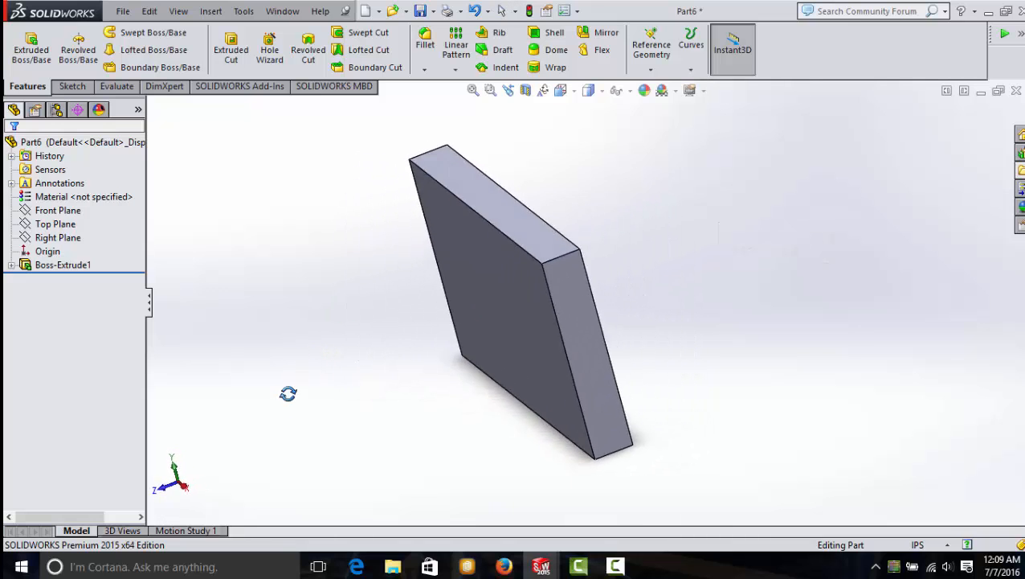
left_click_drag(288, 392, 590, 128)
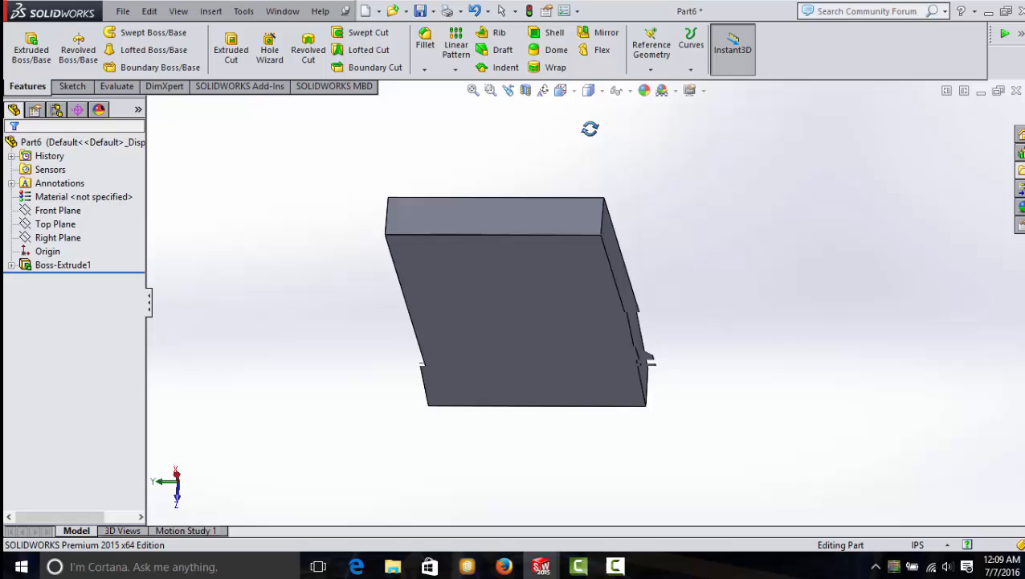
left_click_drag(515, 302, 514, 377)
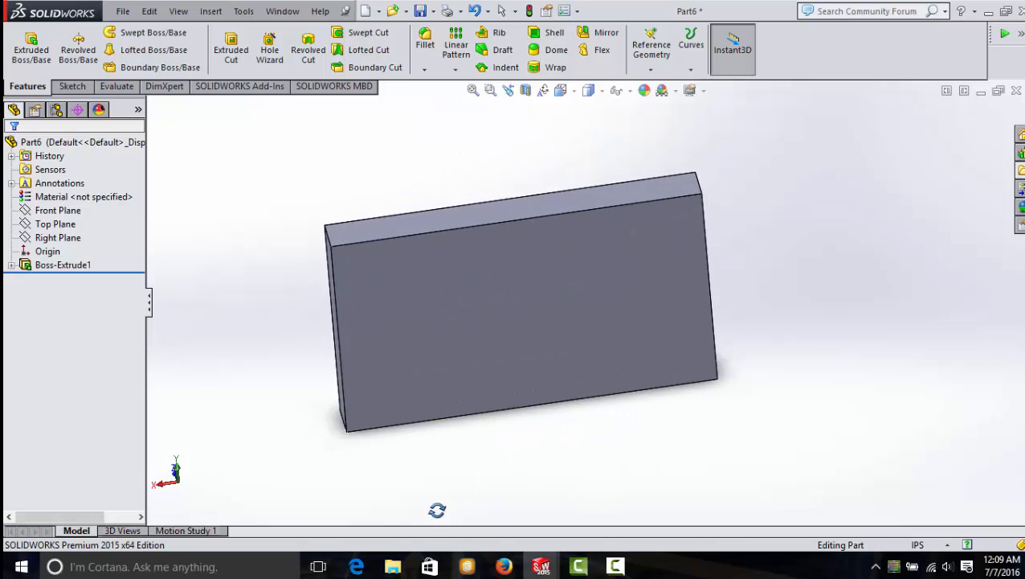
left_click(517, 305)
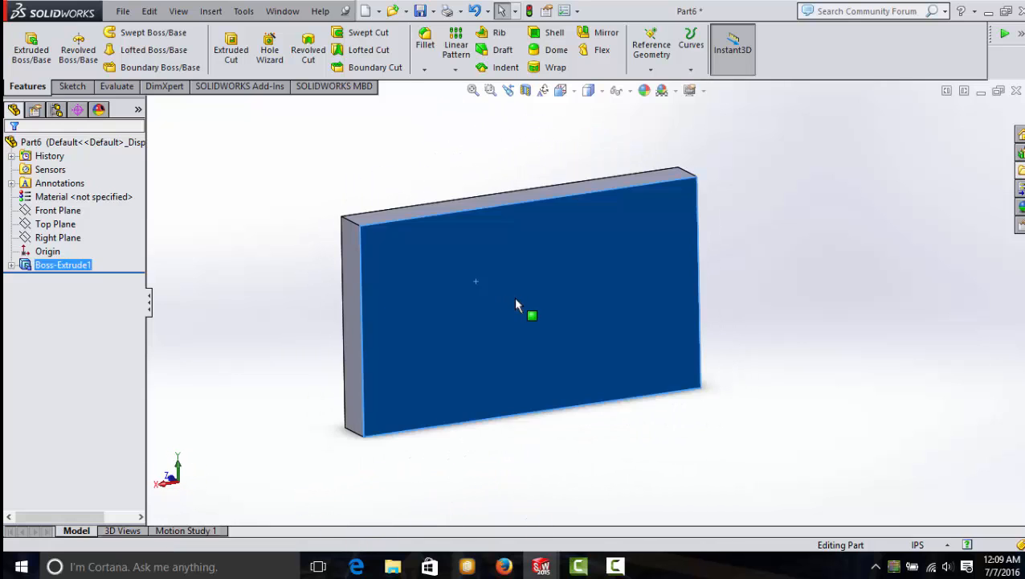
right_click(532, 315)
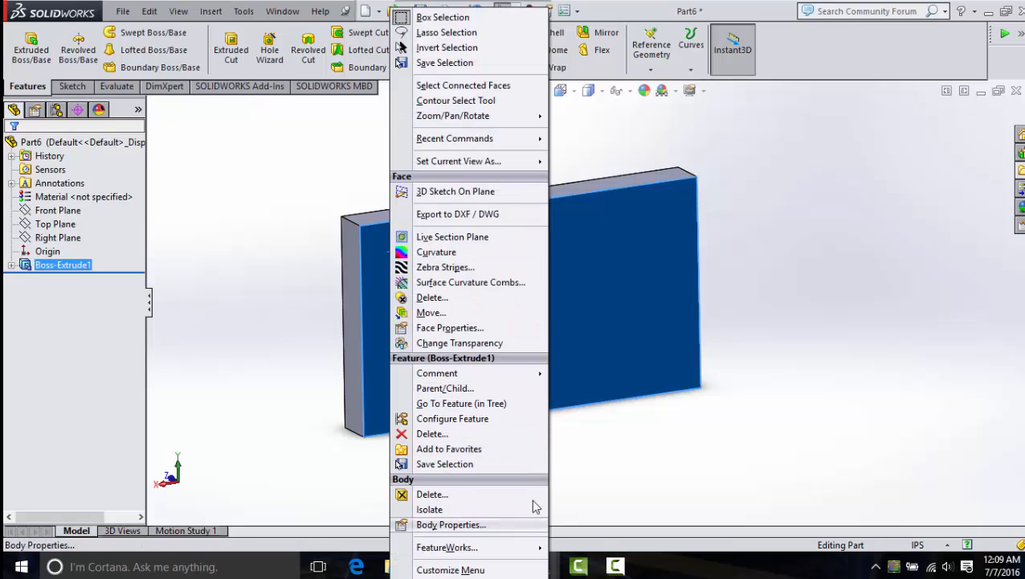
mouse_move(658, 244)
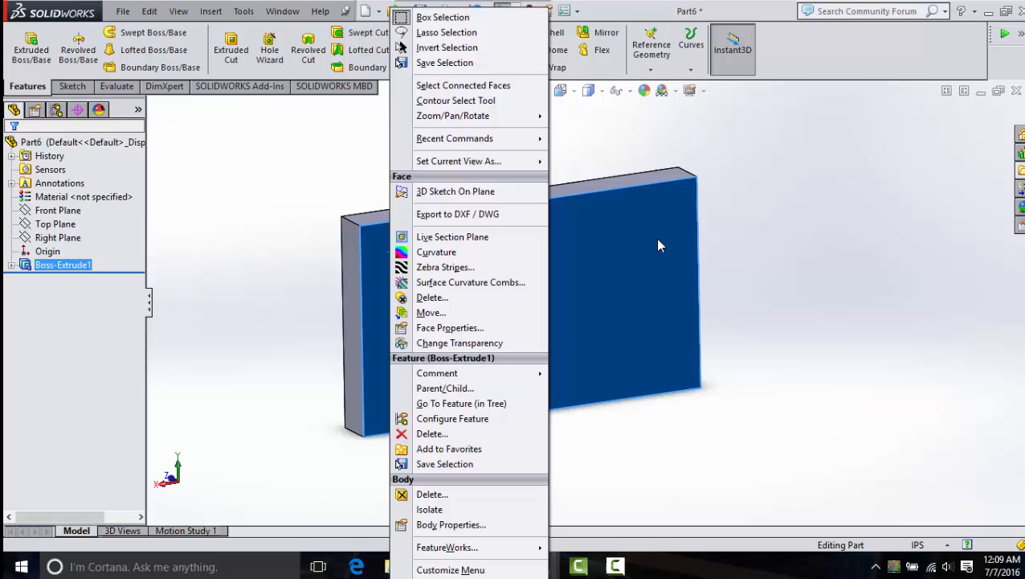
left_click(261, 225)
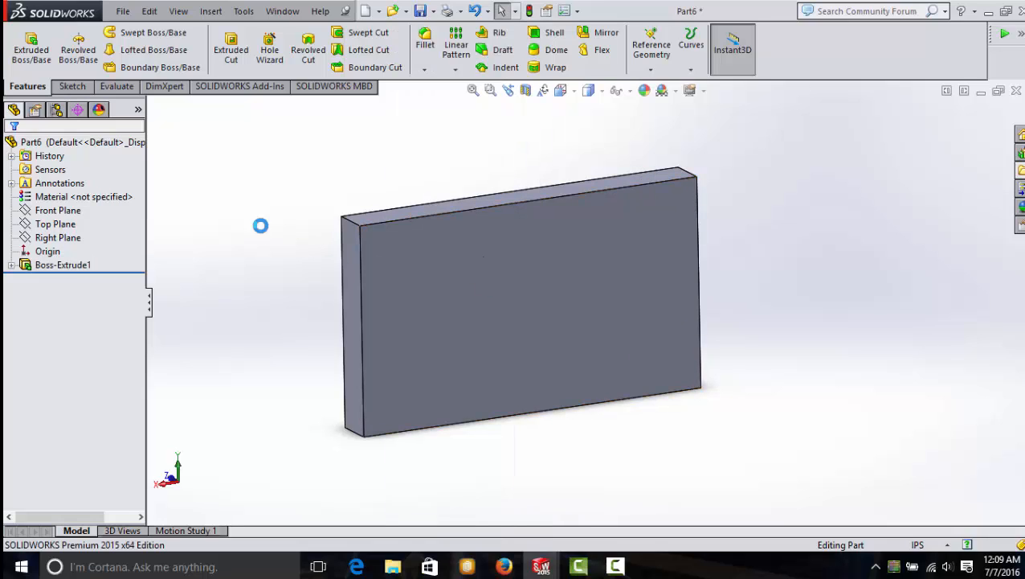
mouse_move(482, 270)
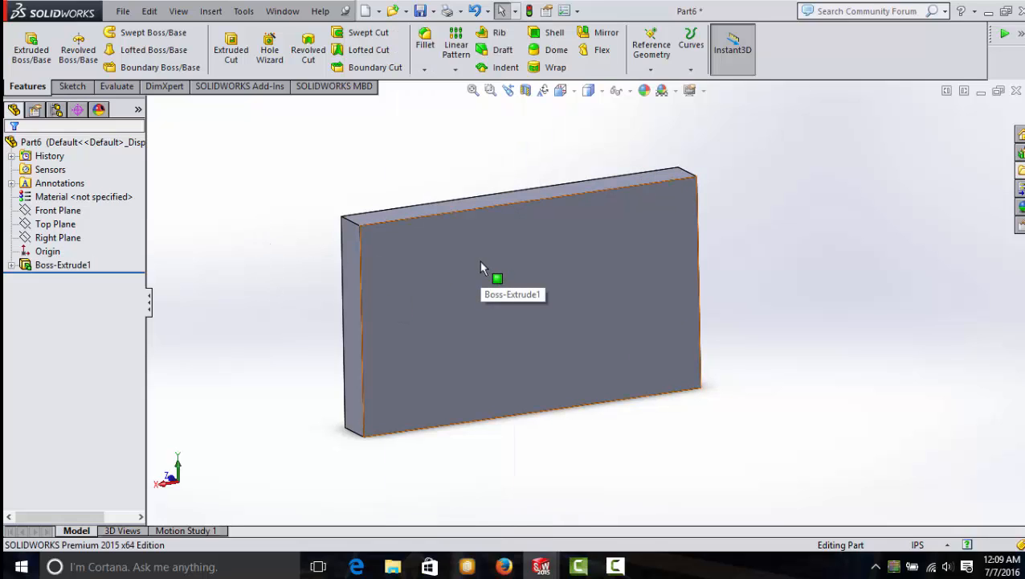
mouse_move(460, 267)
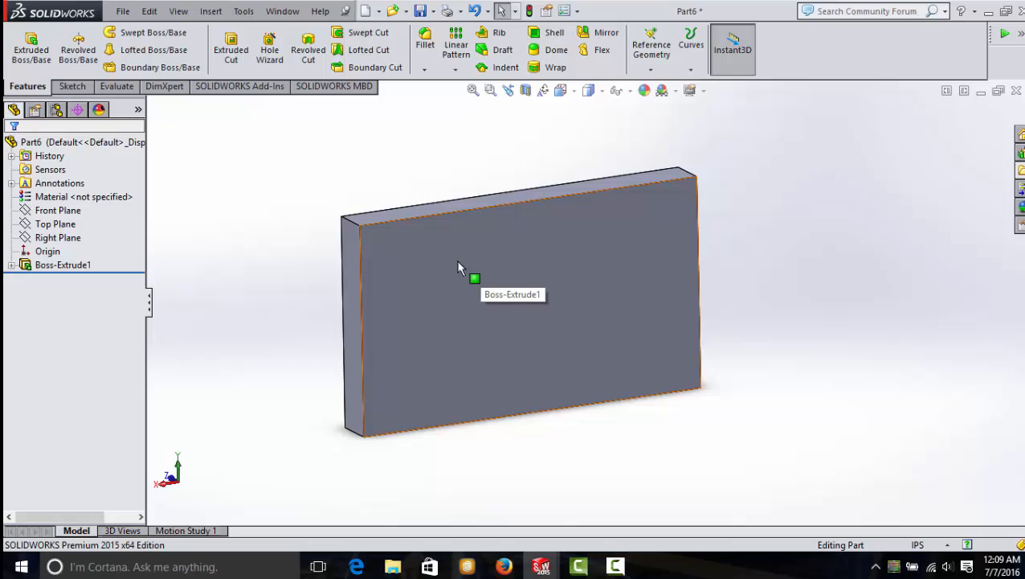
left_click(474, 279)
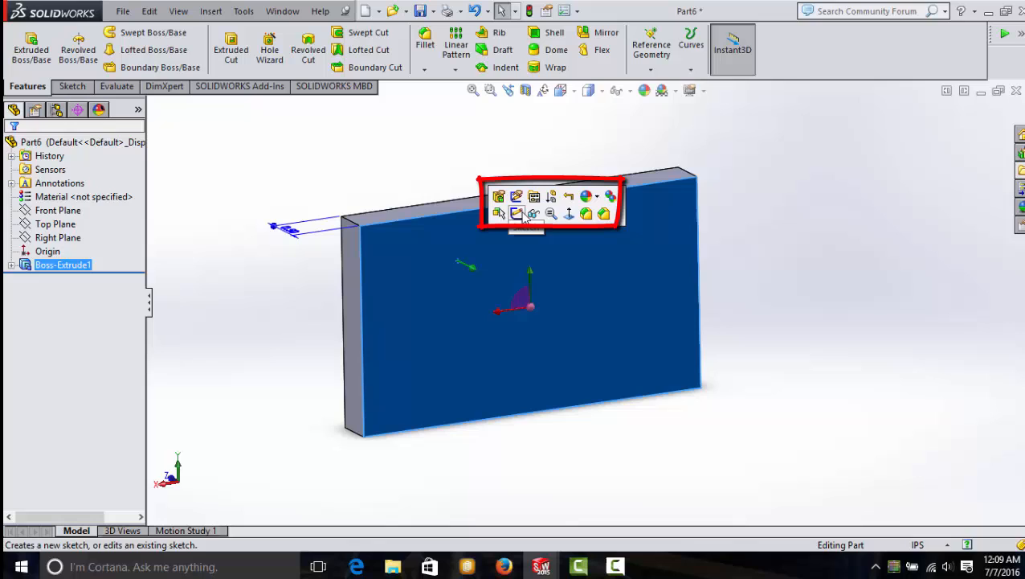
mouse_move(587, 214)
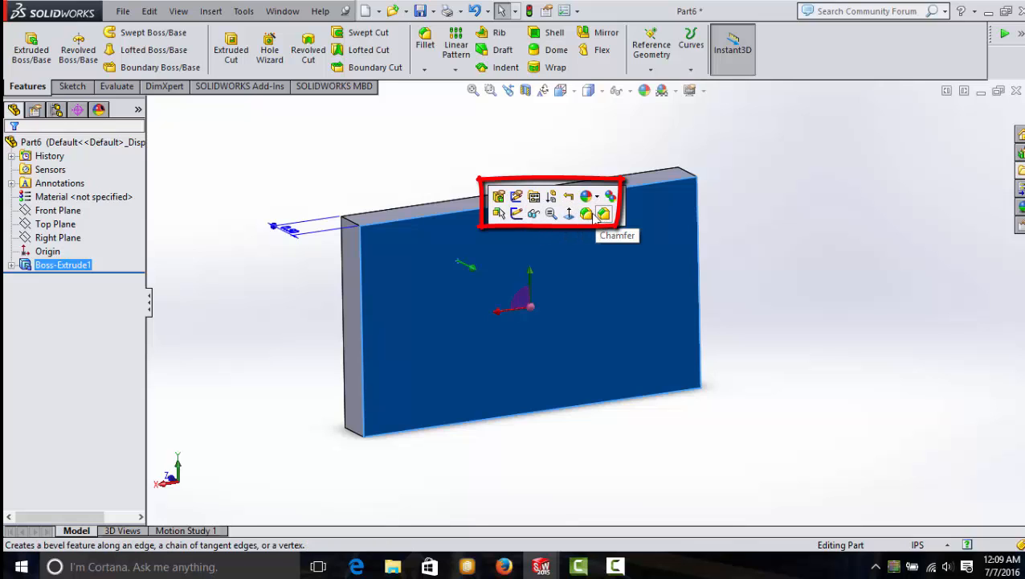
mouse_move(552, 196)
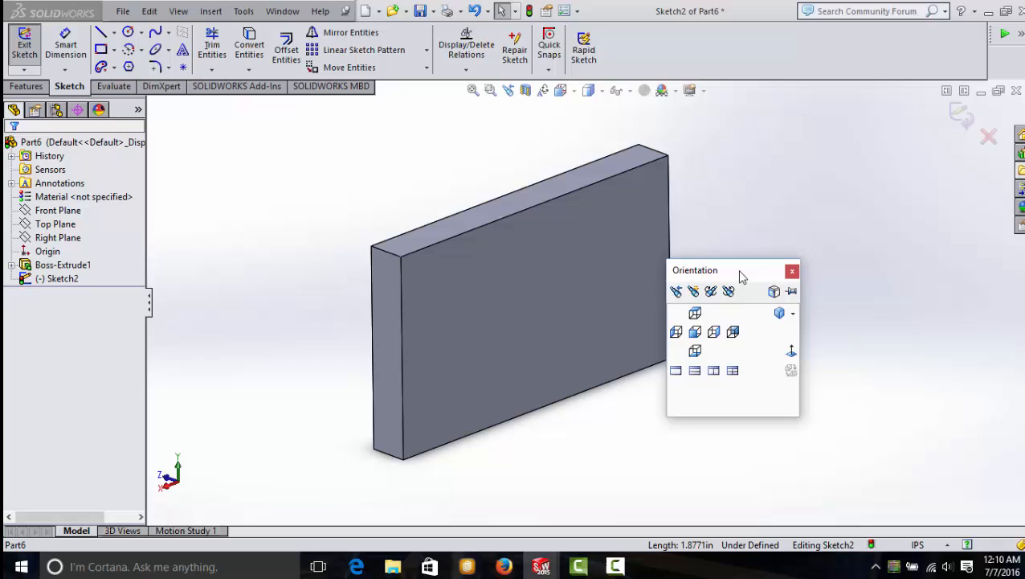
Move the Orientation panel aside and view the block from the front and from underneath.
left_click_drag(694, 270, 730, 231)
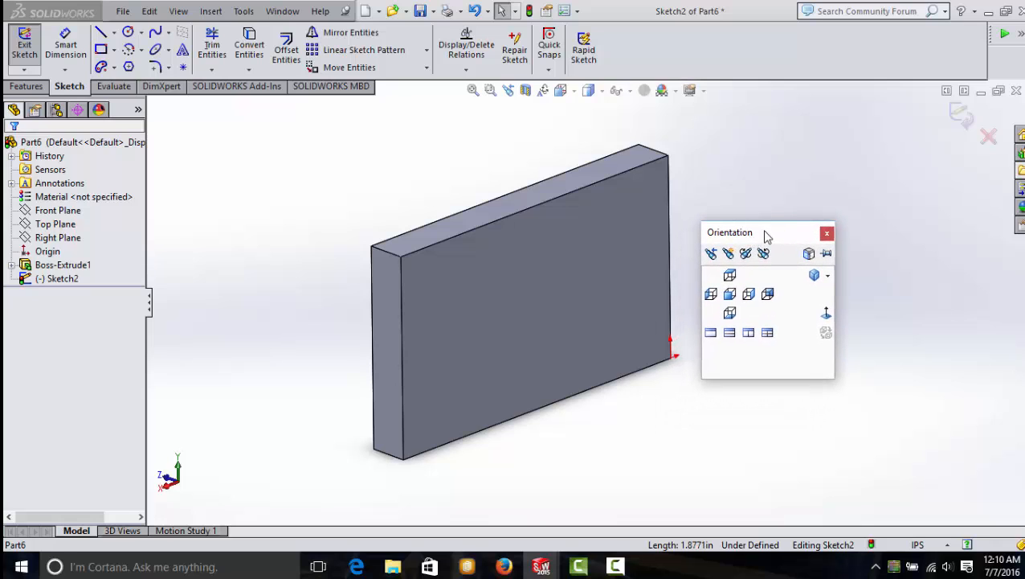
mouse_move(752, 321)
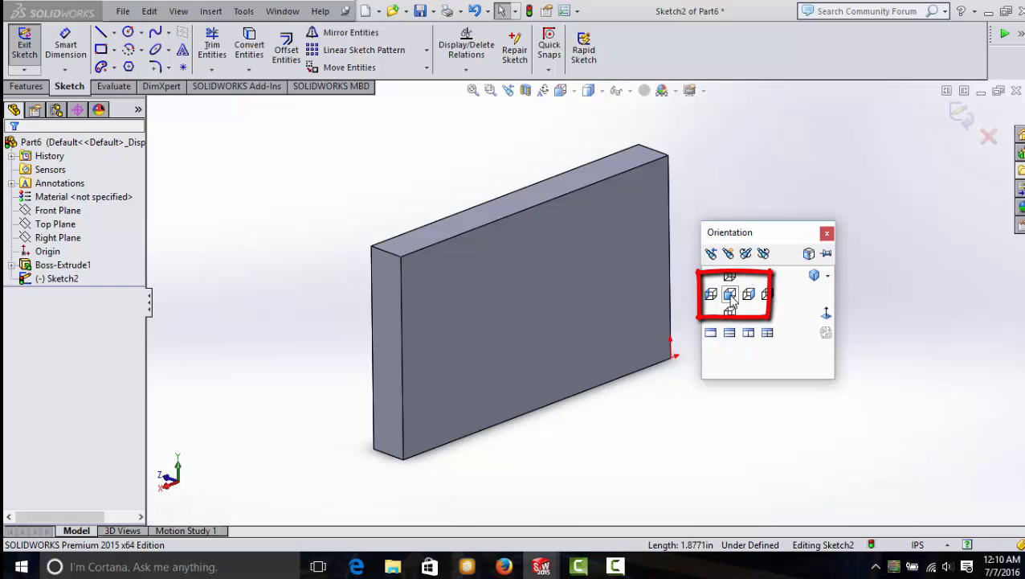
left_click(729, 292)
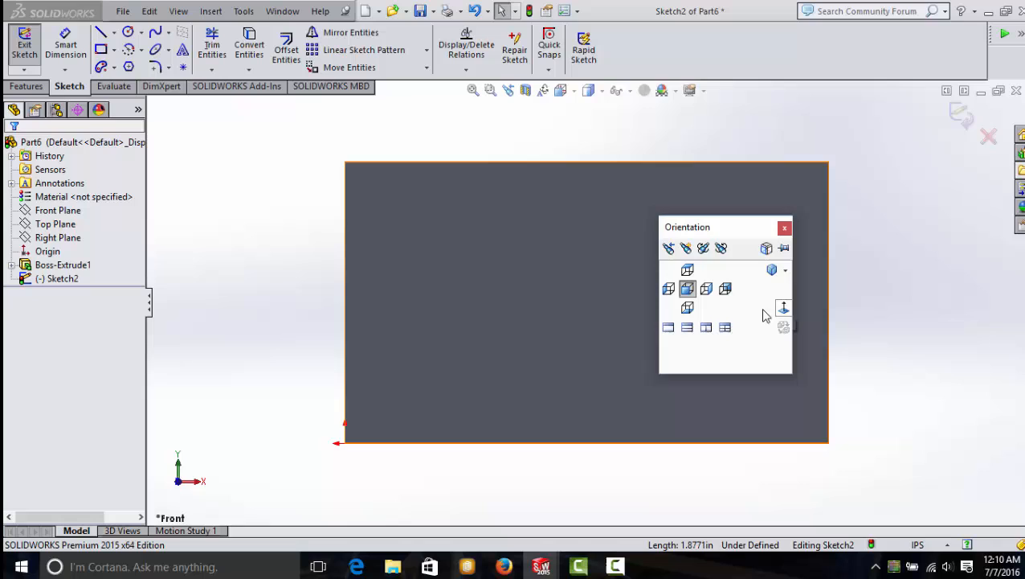
left_click(687, 289)
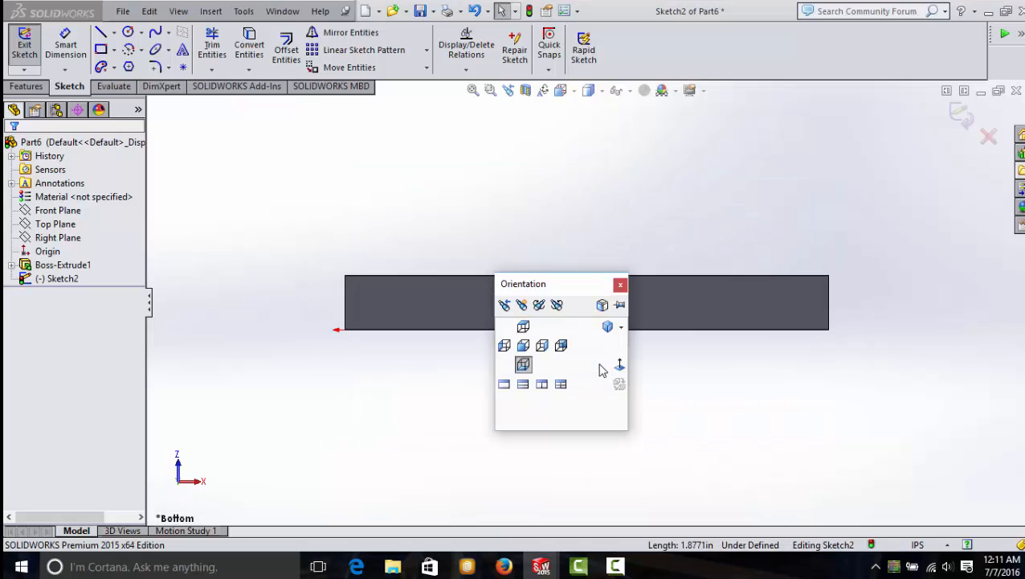
mouse_move(591, 398)
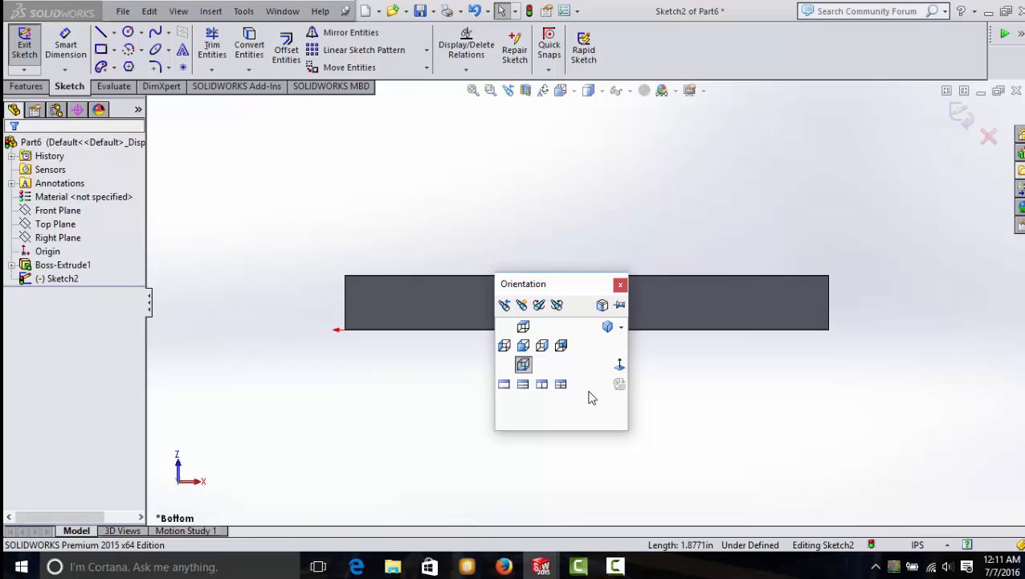
mouse_move(576, 402)
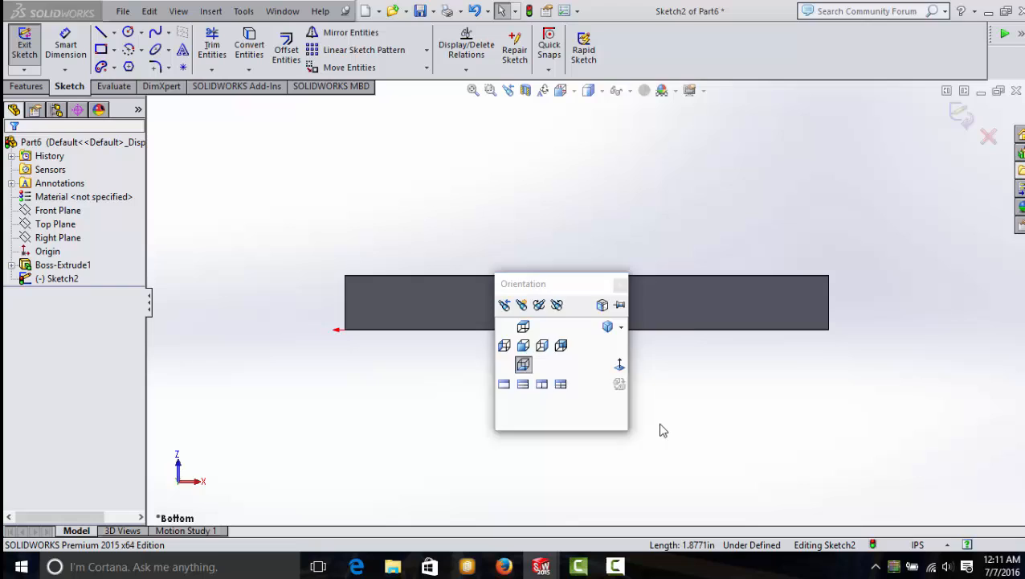
left_click(607, 326)
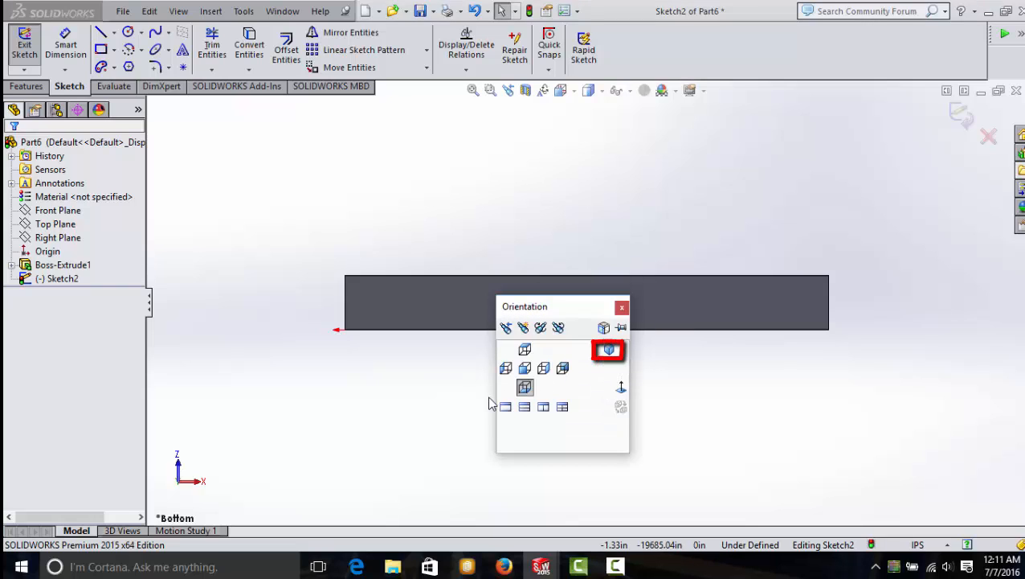
Cycle the block through isometric, trimetric and dimetric views, then orbit it freely.
left_click(607, 348)
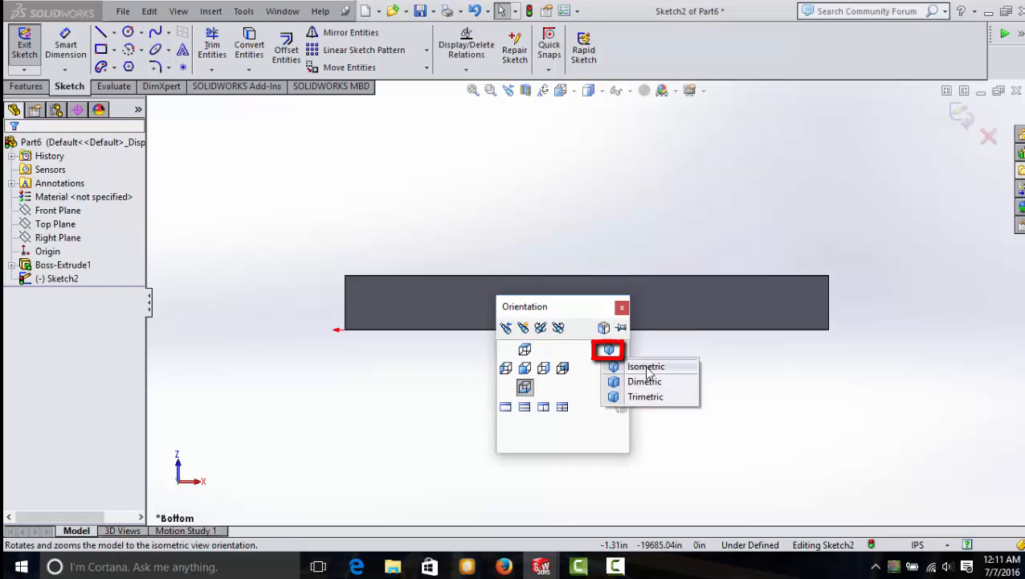
left_click(646, 366)
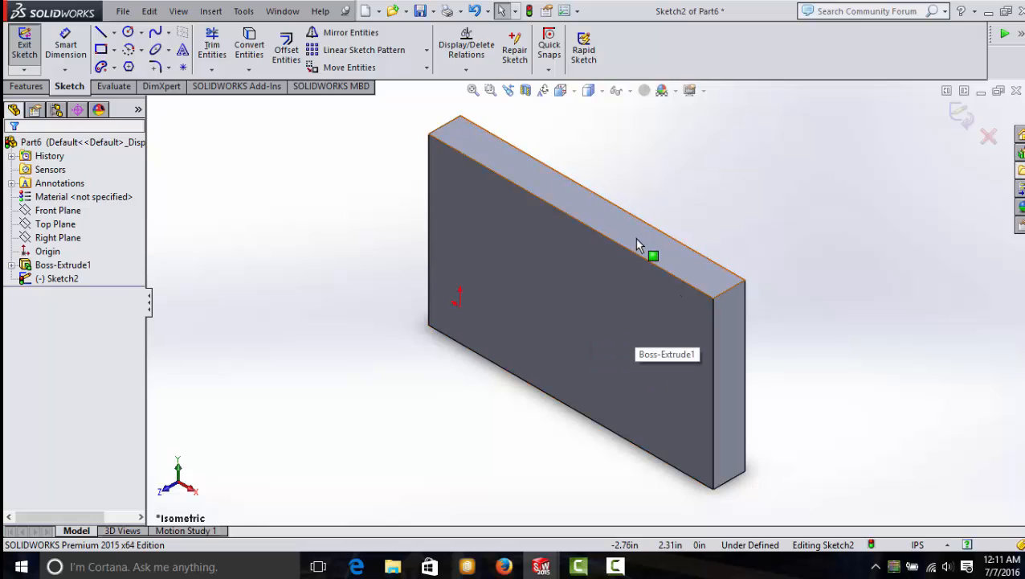
left_click(573, 241)
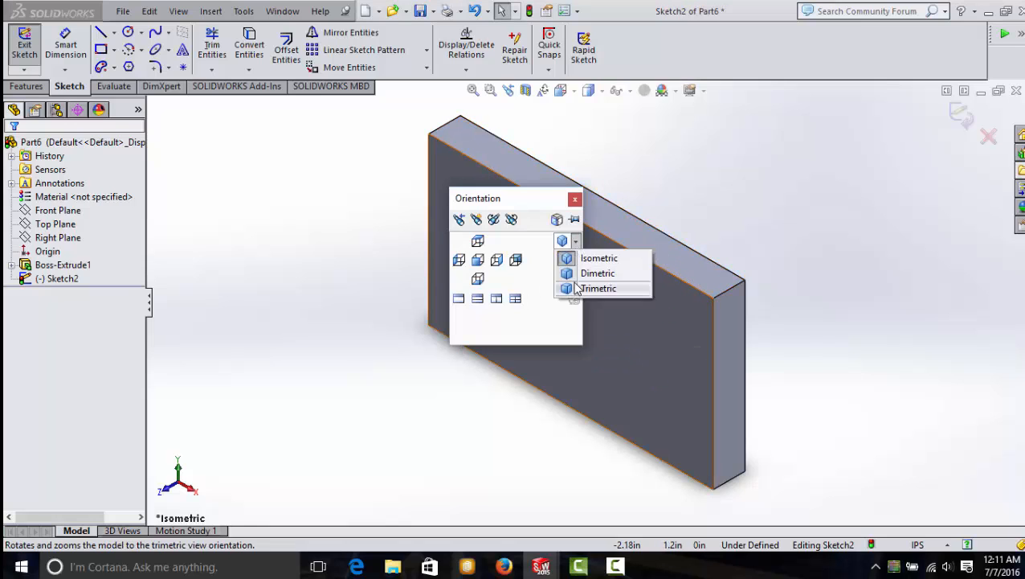
left_click(598, 288)
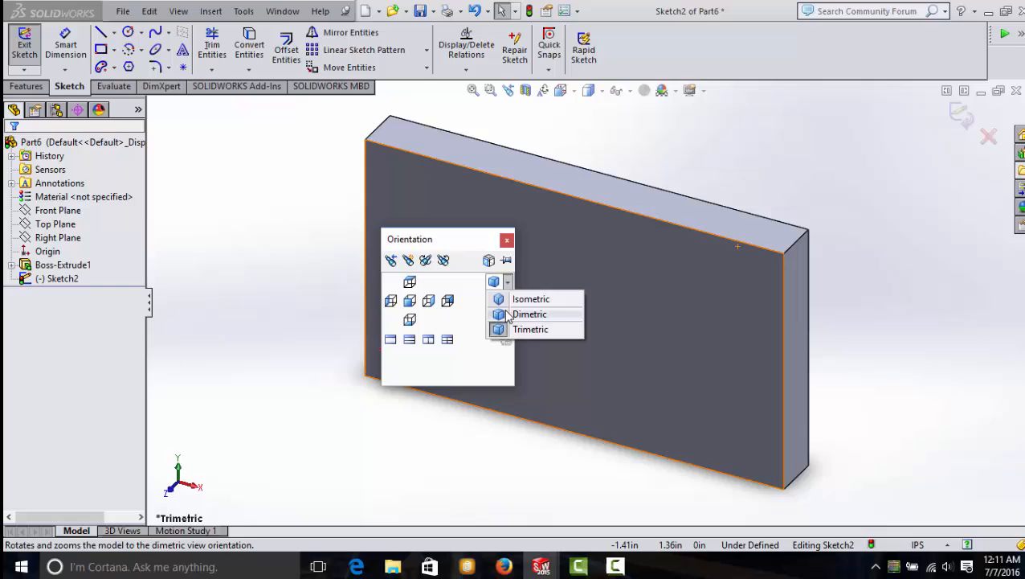
left_click(529, 313)
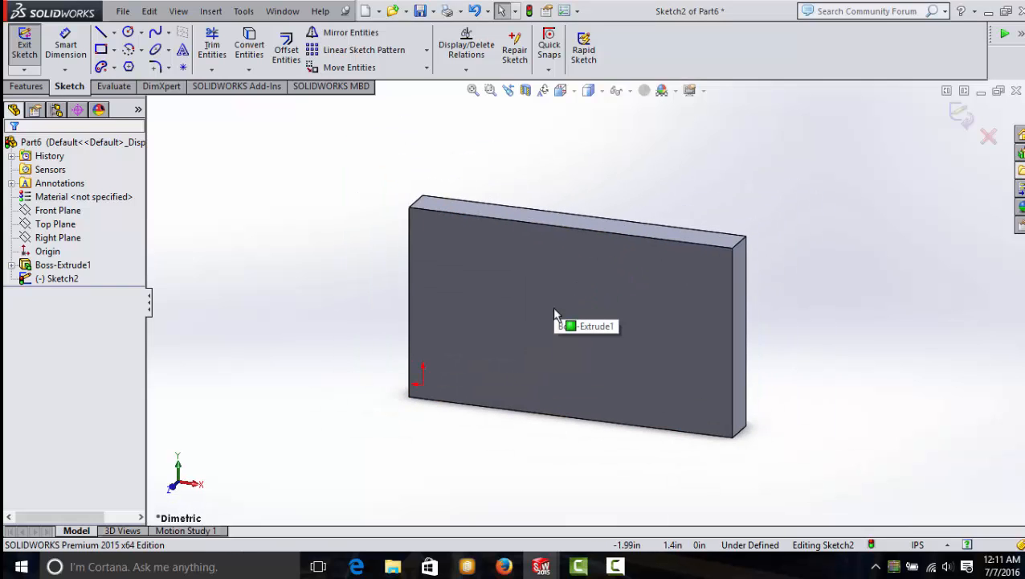
left_click_drag(560, 313, 627, 354)
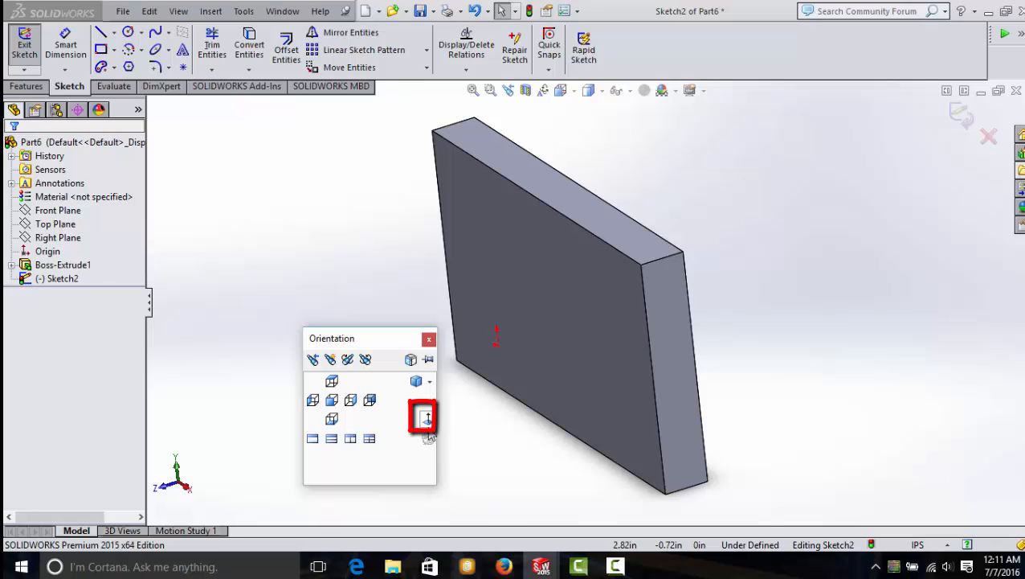
View the block square-on from the back and rotate it slightly.
left_click(425, 417)
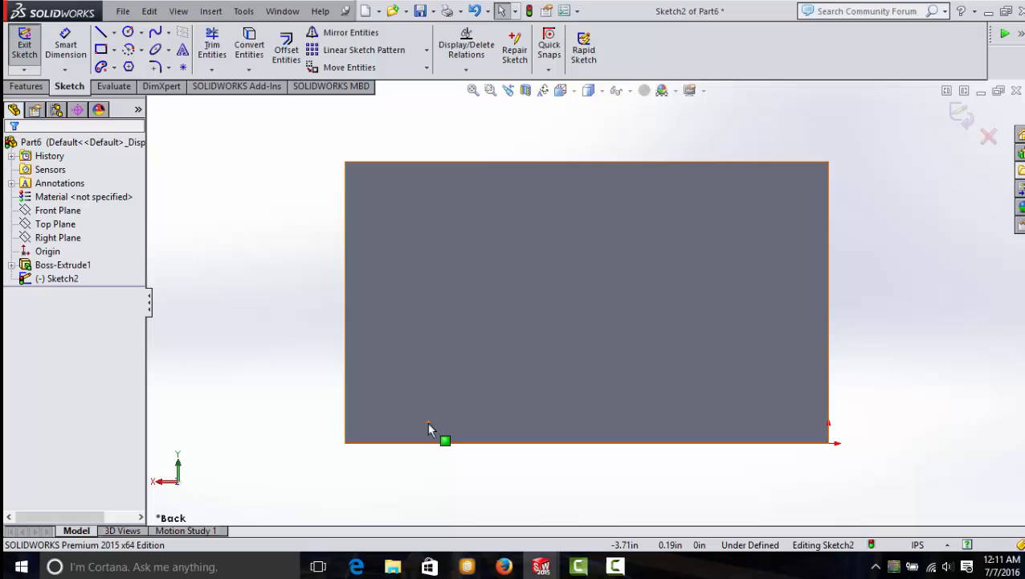
mouse_move(560, 304)
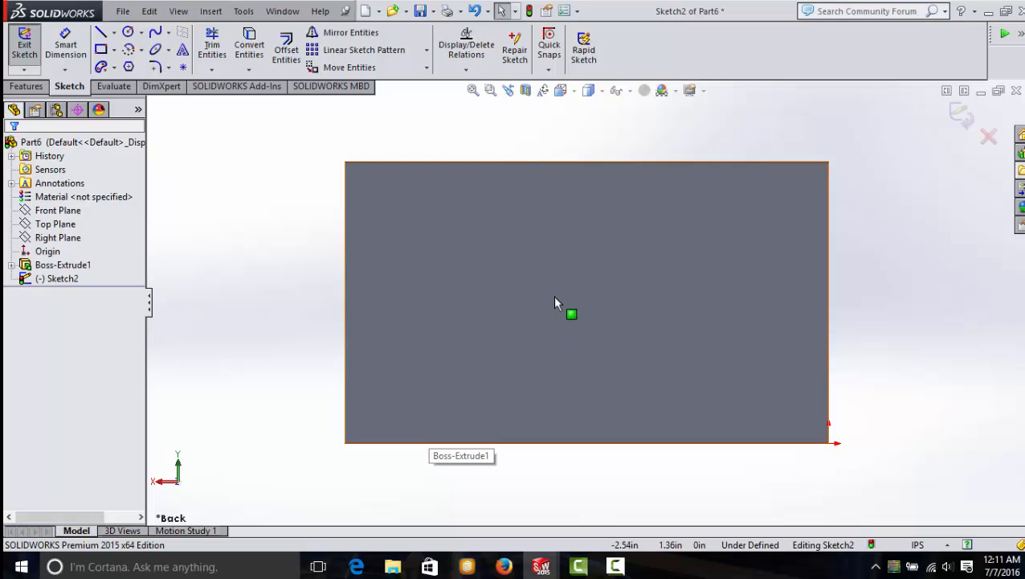
left_click_drag(562, 306, 635, 321)
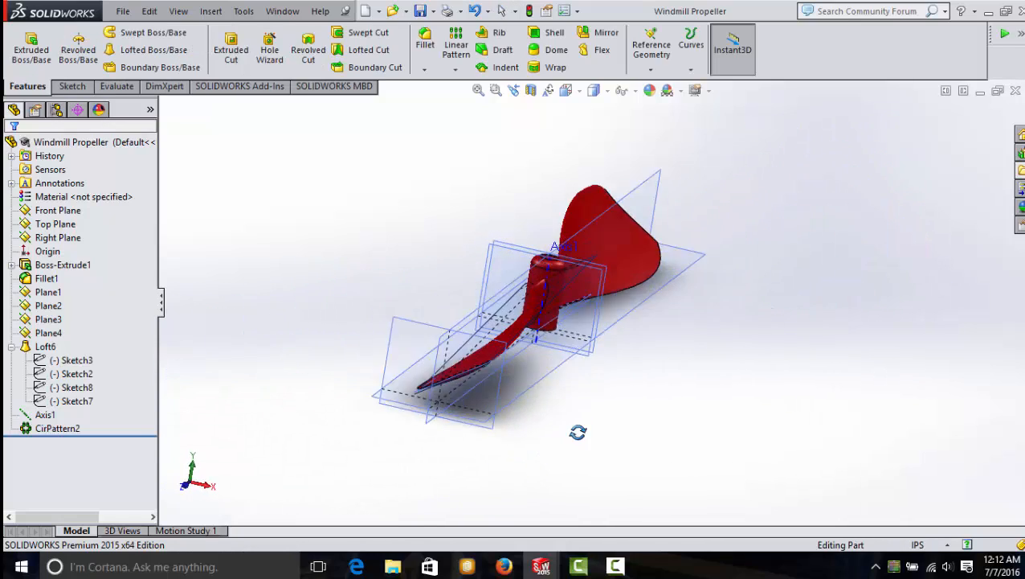
Orbit the propeller and show the flyout FeatureManager tree over the model.
left_click_drag(562, 322, 482, 297)
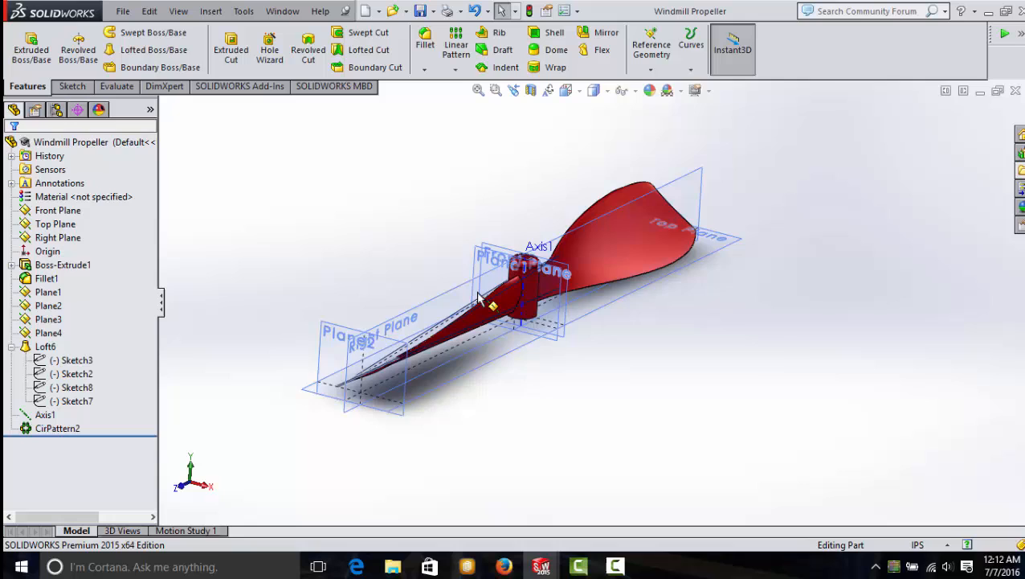
left_click(45, 345)
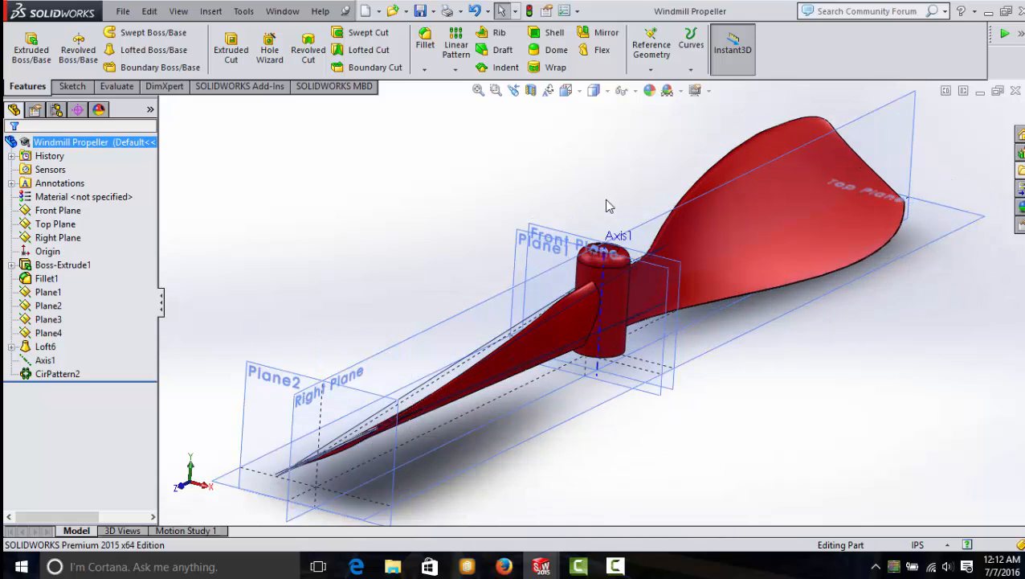
left_click(530, 228)
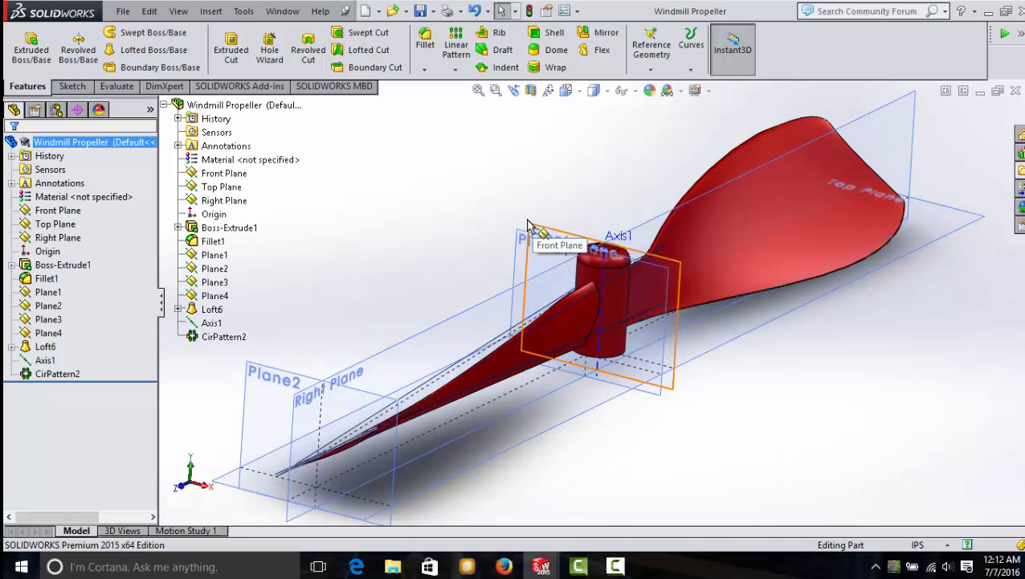
Select Boss-Extrude1 and Loft6, then open the Loft6 definition for editing.
left_click(228, 228)
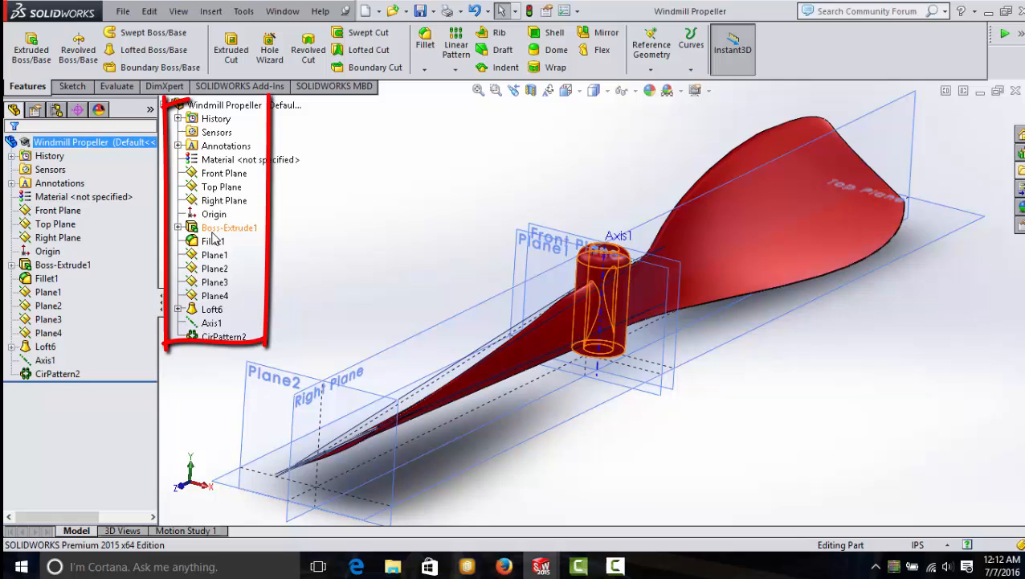
left_click(207, 309)
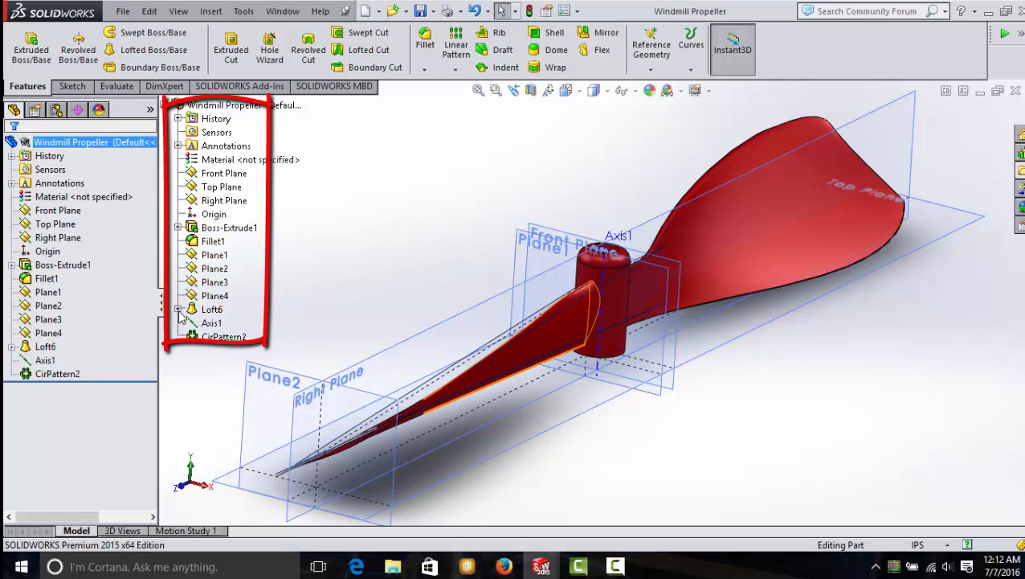
left_click(180, 309)
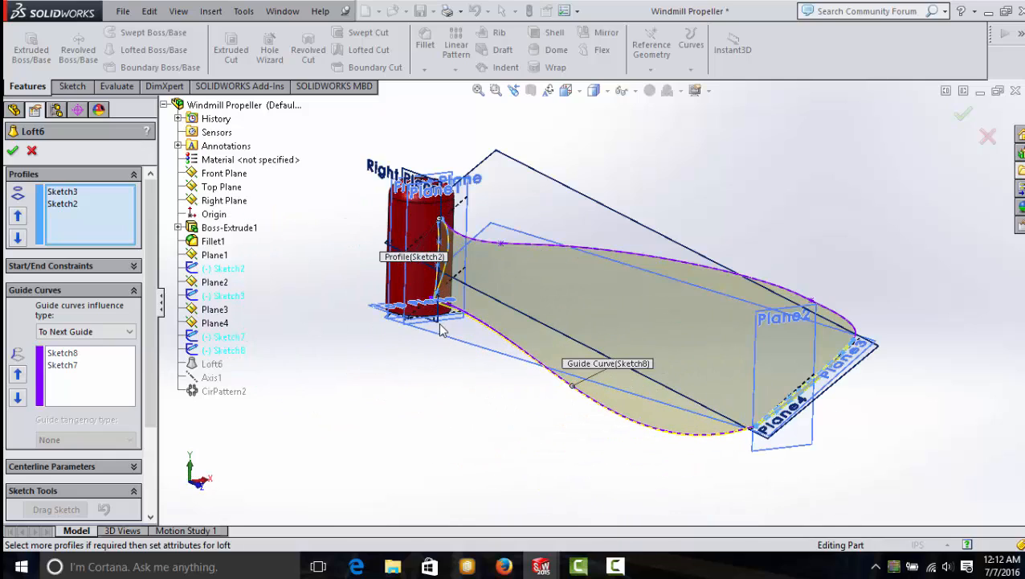
mouse_move(862, 378)
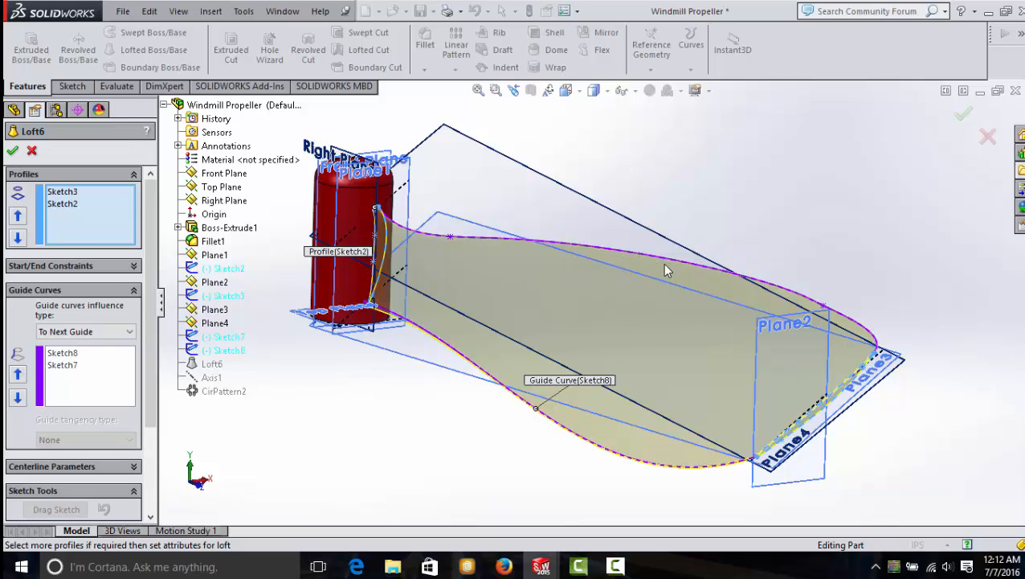
mouse_move(703, 286)
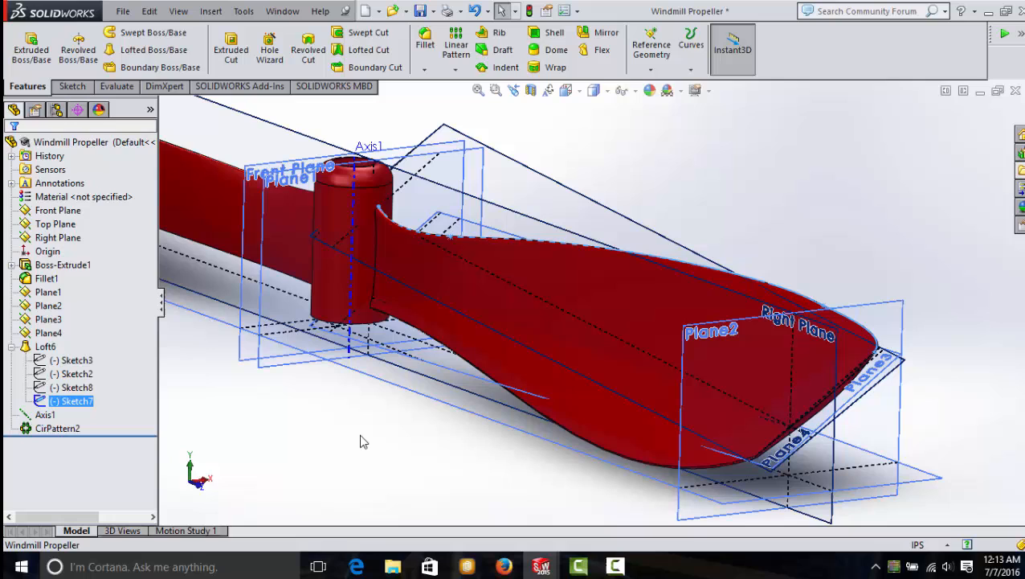
Delete Plane2 from the propeller and continue past the Loft6 rebuild warning.
left_click(45, 347)
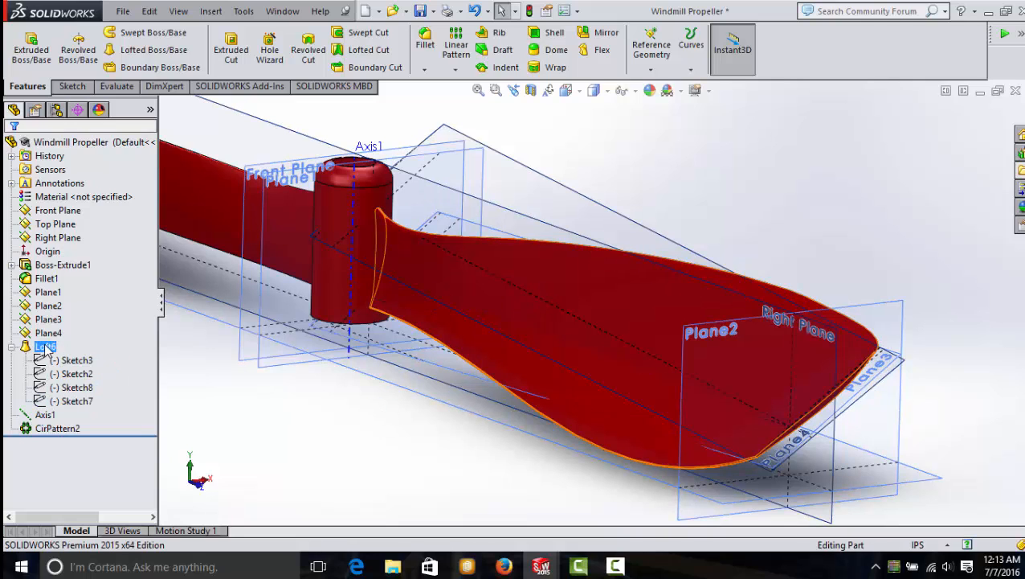
left_click(48, 305)
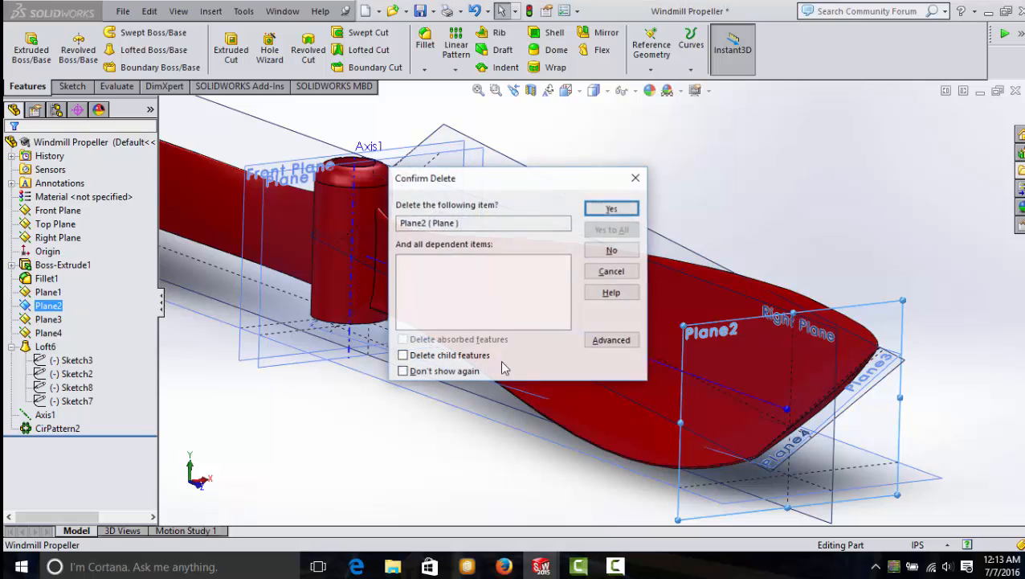
left_click(611, 209)
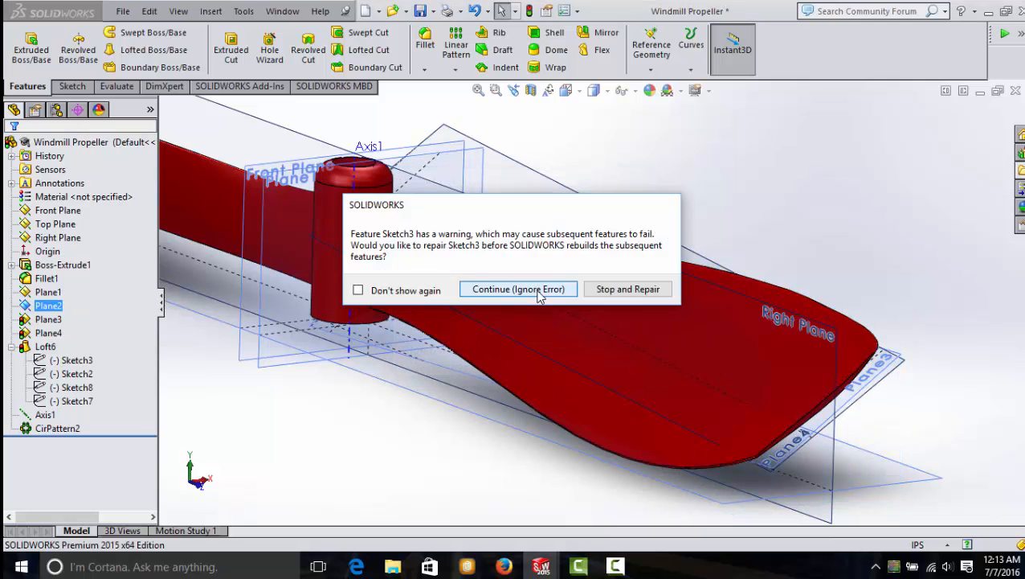
left_click(518, 290)
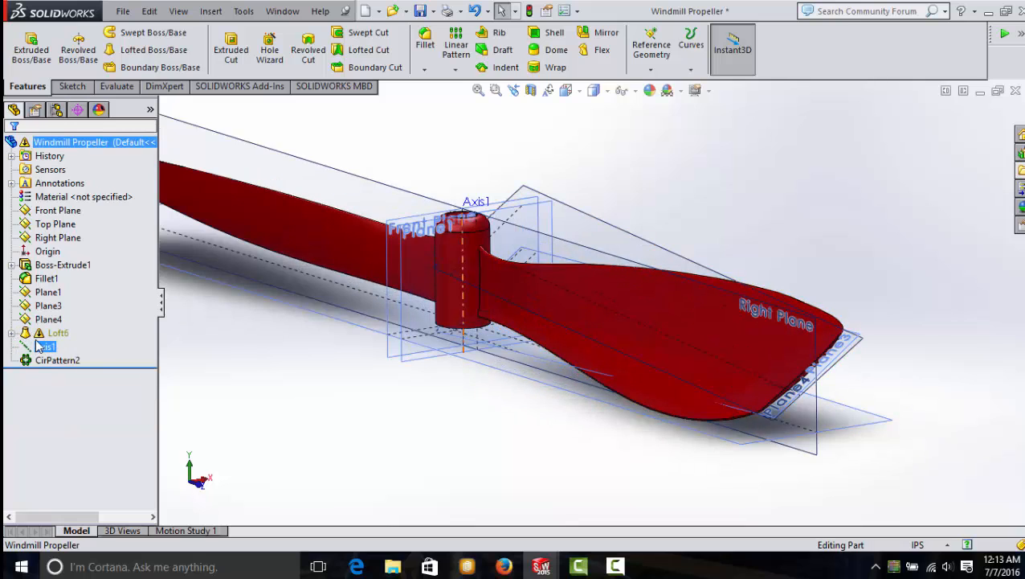
Expand Boss-Extrude1 to reveal and select its parent Sketch1, then collapse it.
left_click(63, 264)
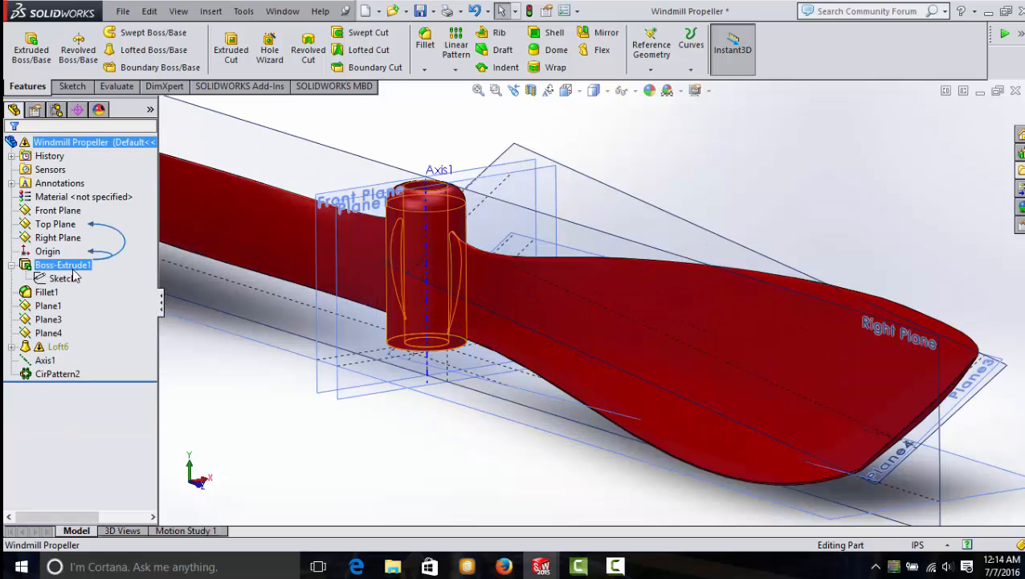
left_click(63, 278)
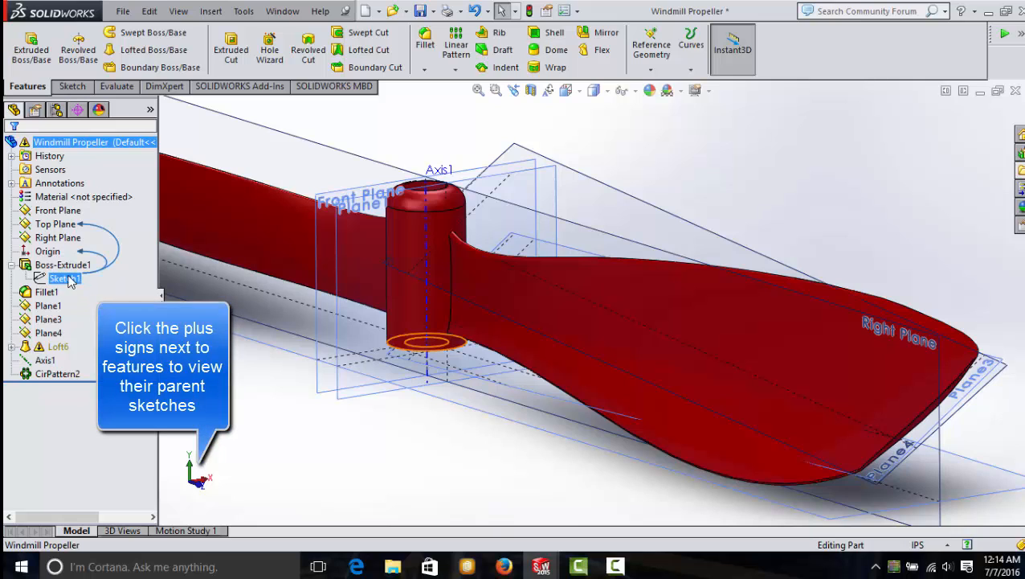
left_click(62, 264)
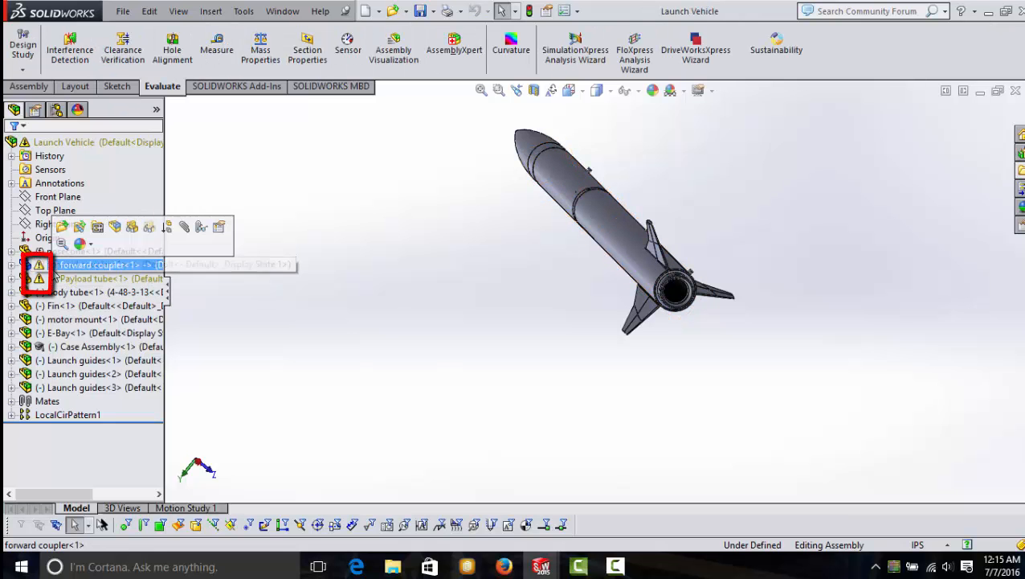
Reveal the What's Wrong list for the forward coupler's rebuild error.
left_click(91, 278)
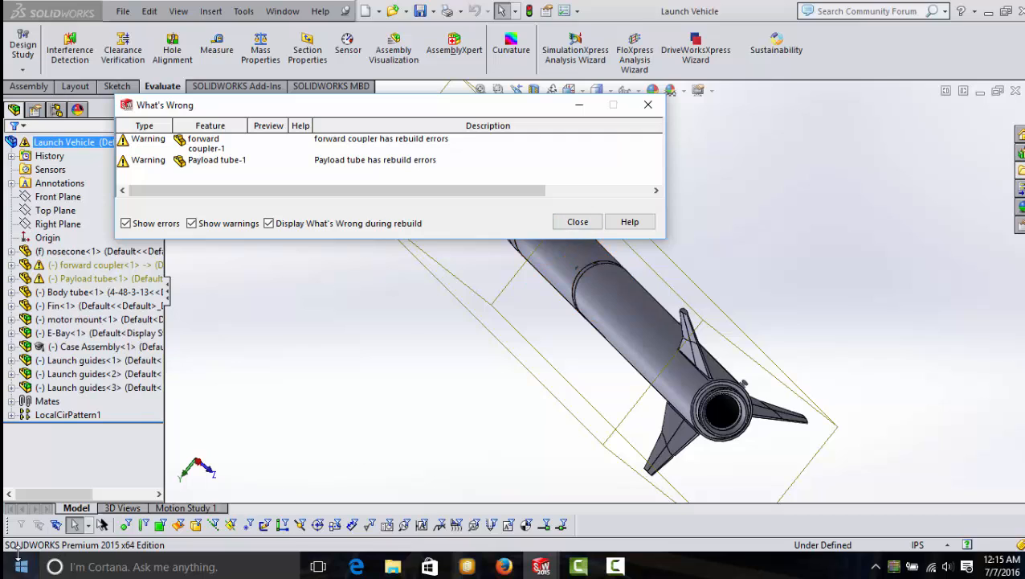
mouse_move(606, 238)
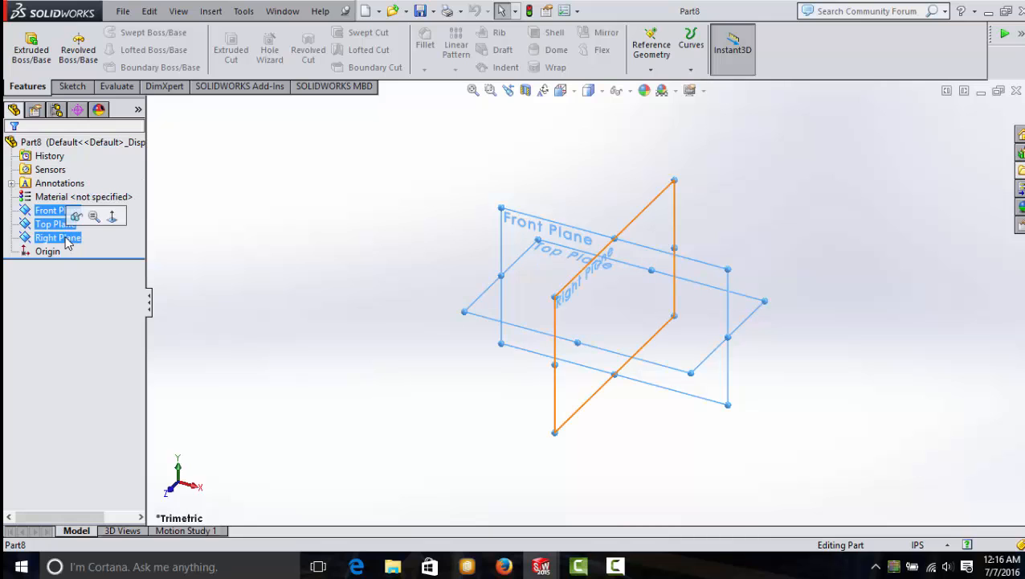
Make the Front, Top and Right reference planes visible in Part8.
left_click(94, 216)
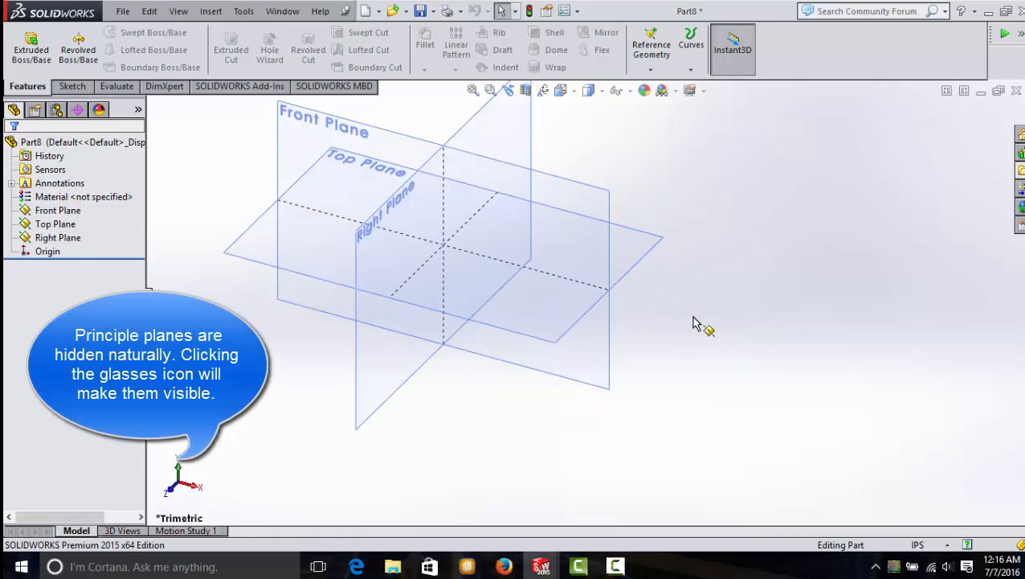